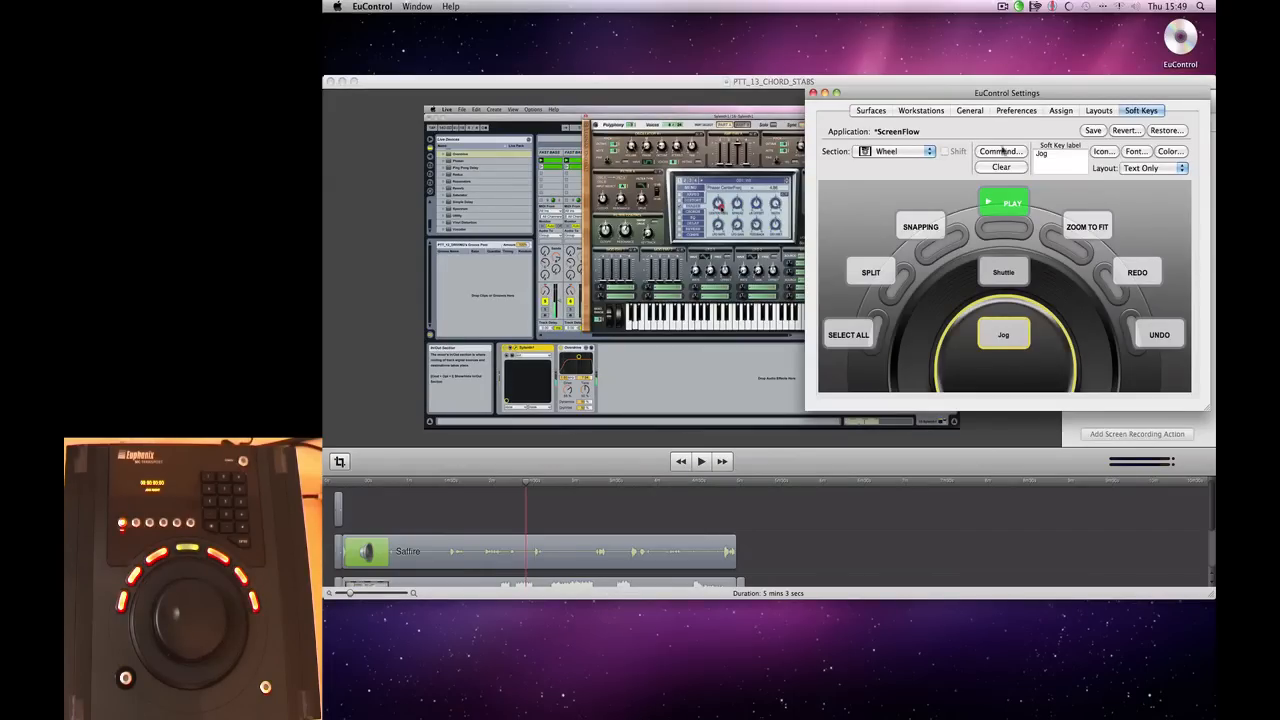
Browse the Numpad, Softkeys and Wheel sections and inspect the SELECT ALL soft key's settings.
{"action": "left_click_drag", "start_coordinate": [1008, 92], "coordinate": [1016, 20]}
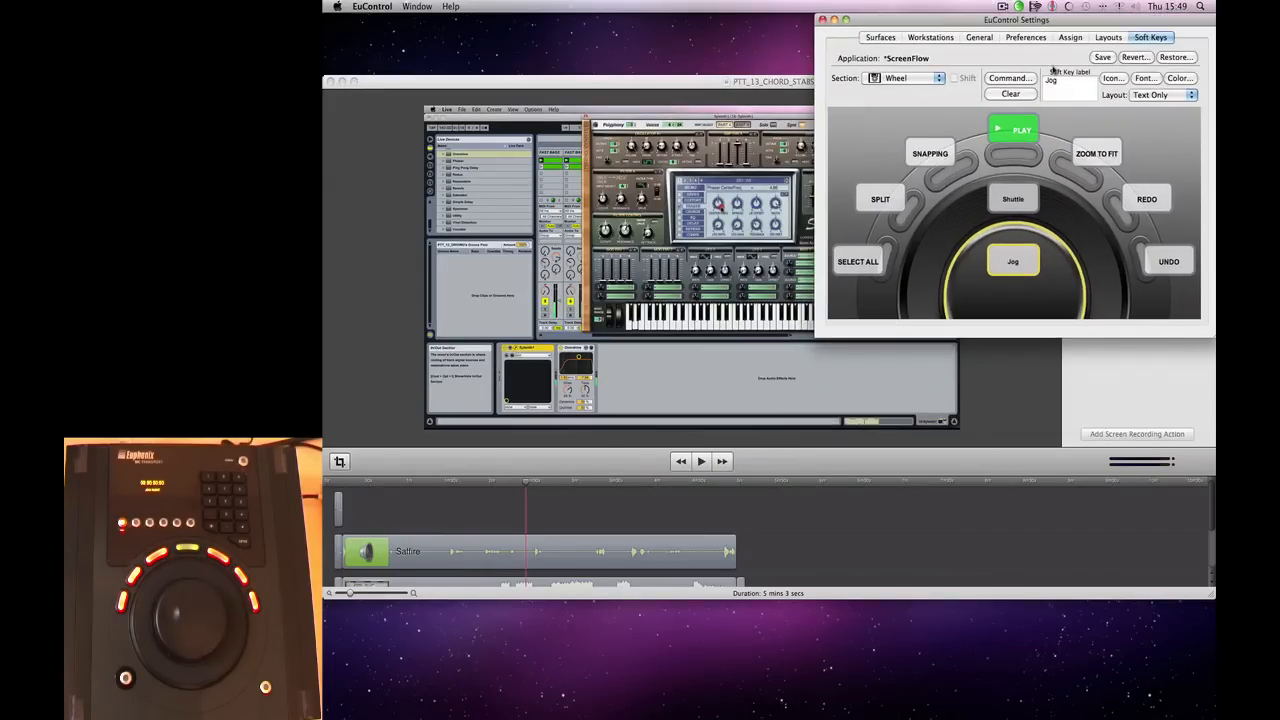
{"action": "left_click", "coordinate": [910, 78]}
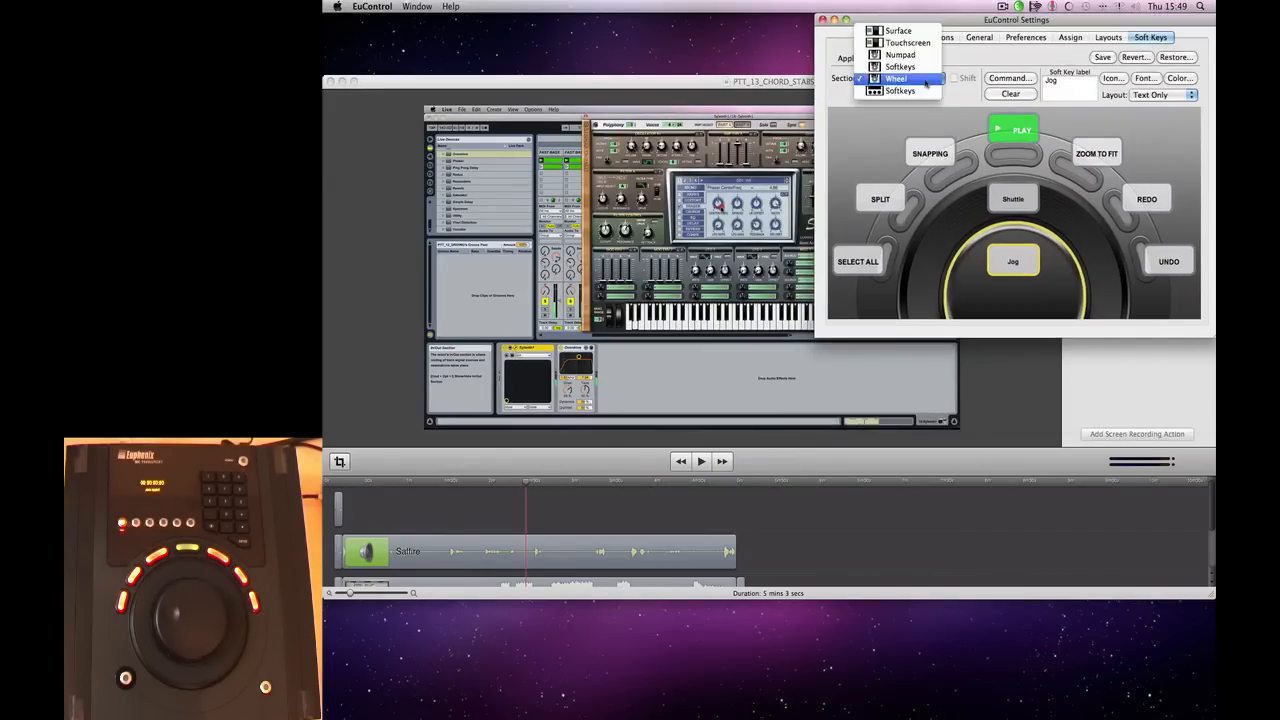
{"action": "left_click", "coordinate": [900, 58]}
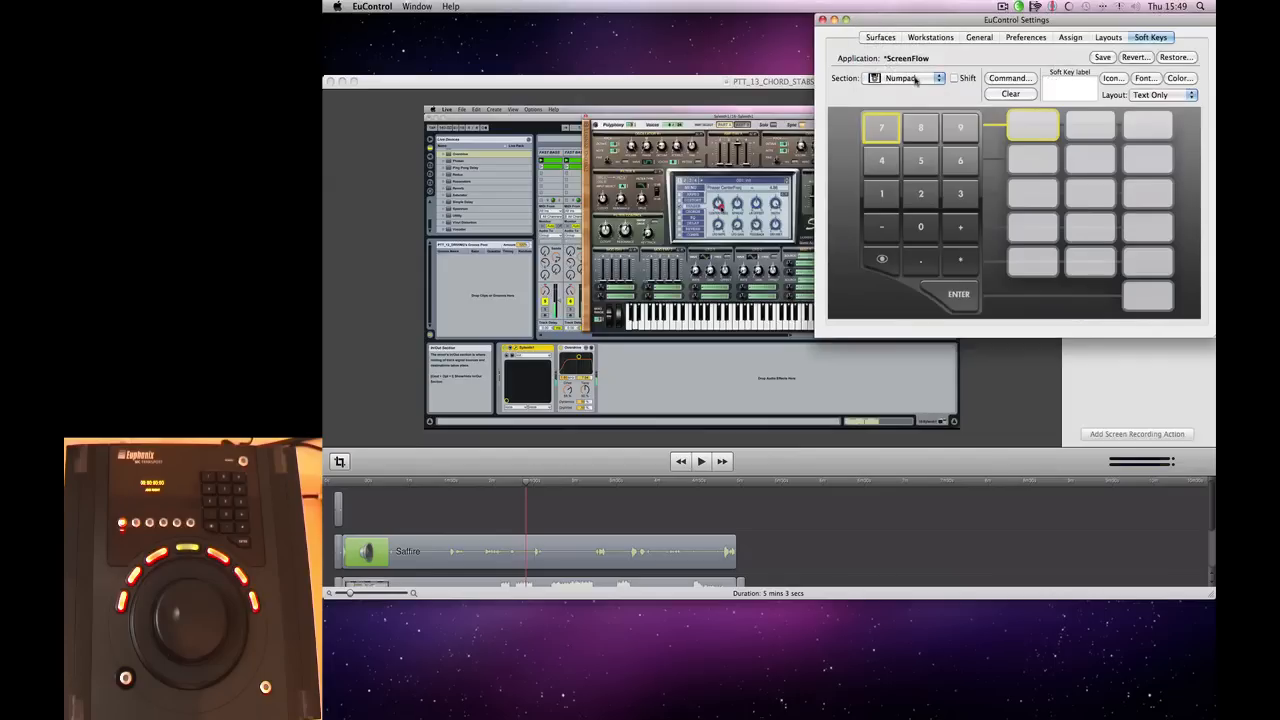
{"action": "left_click", "coordinate": [904, 78]}
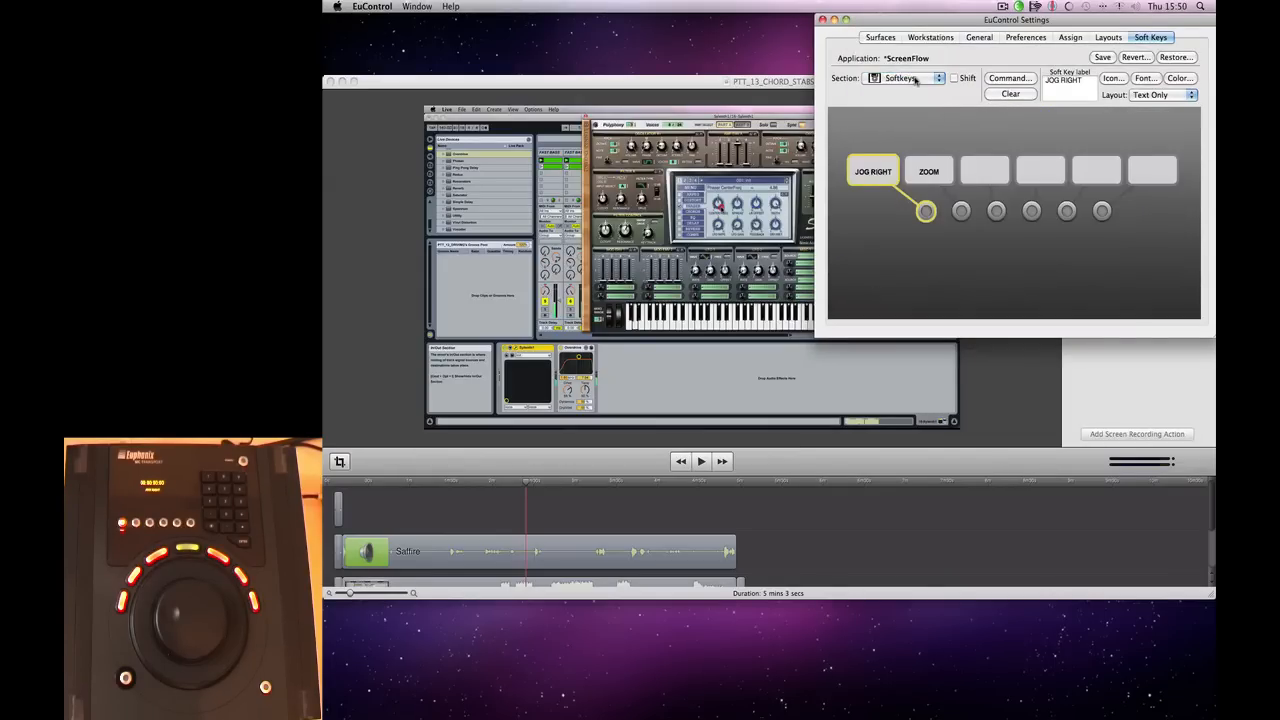
{"action": "left_click", "coordinate": [904, 78]}
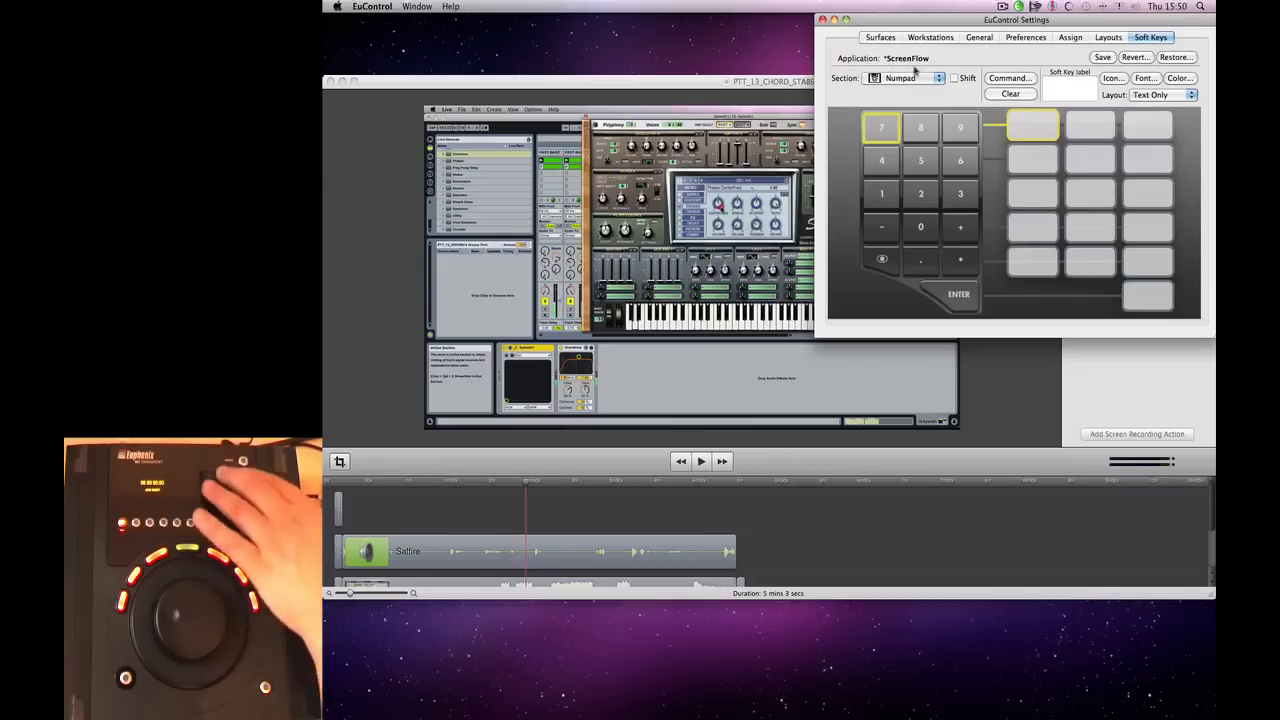
{"action": "left_click", "coordinate": [904, 78]}
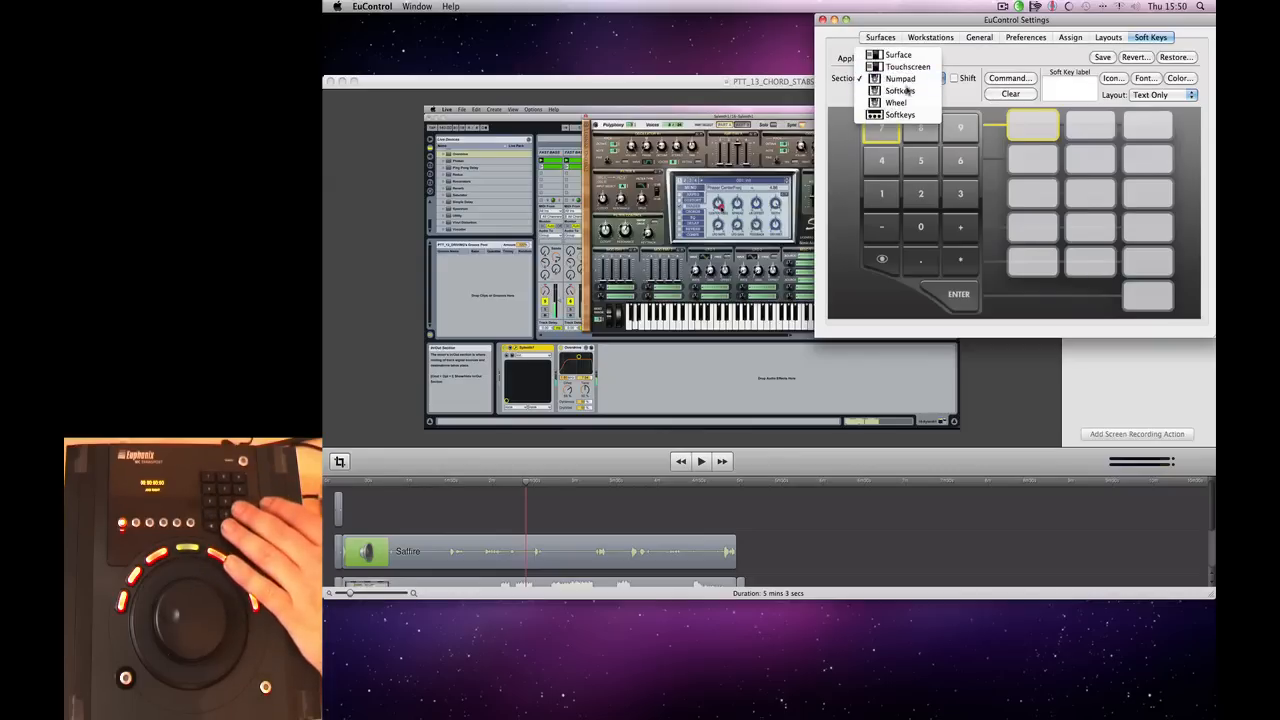
{"action": "left_click", "coordinate": [900, 90]}
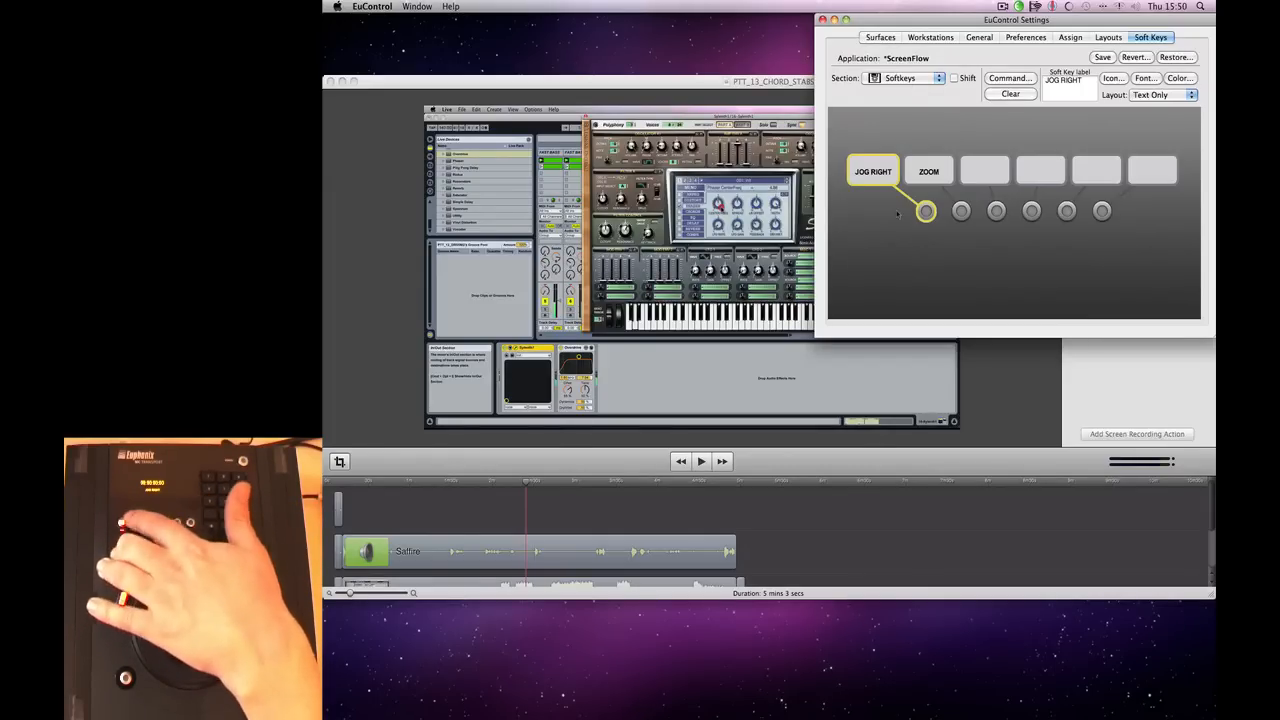
{"action": "left_click", "coordinate": [910, 78]}
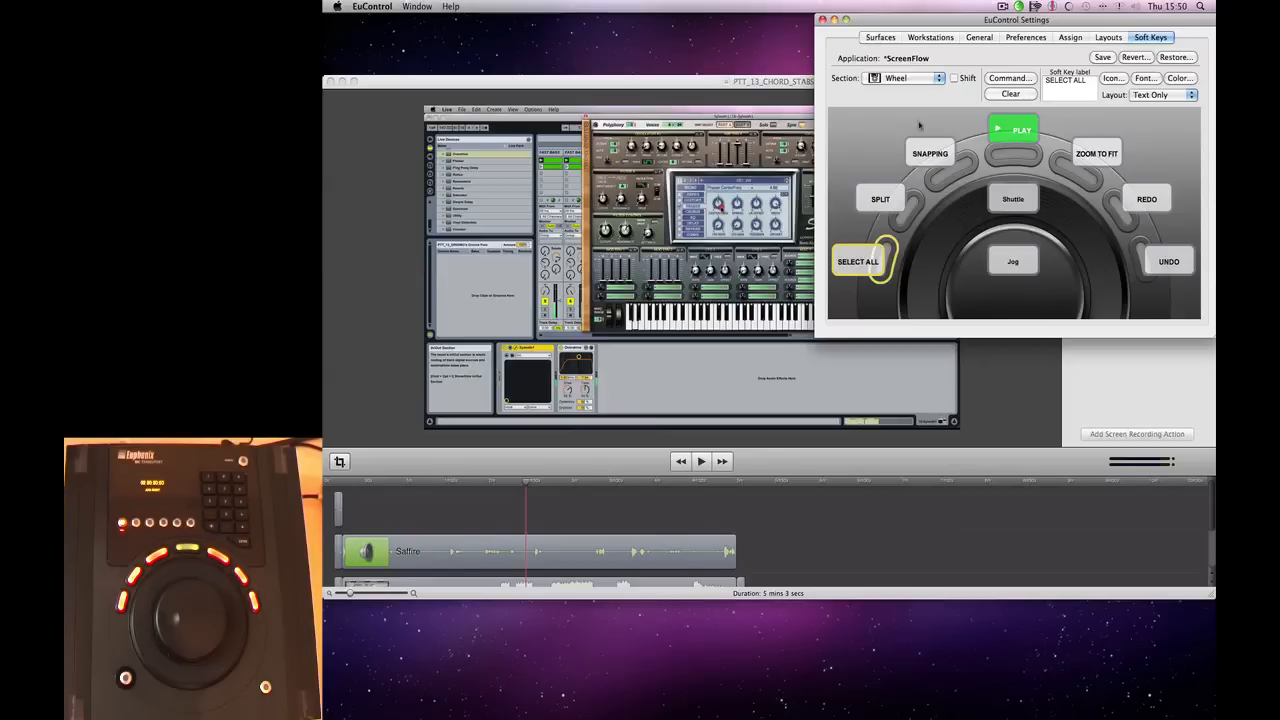
{"action": "left_click", "coordinate": [1012, 260]}
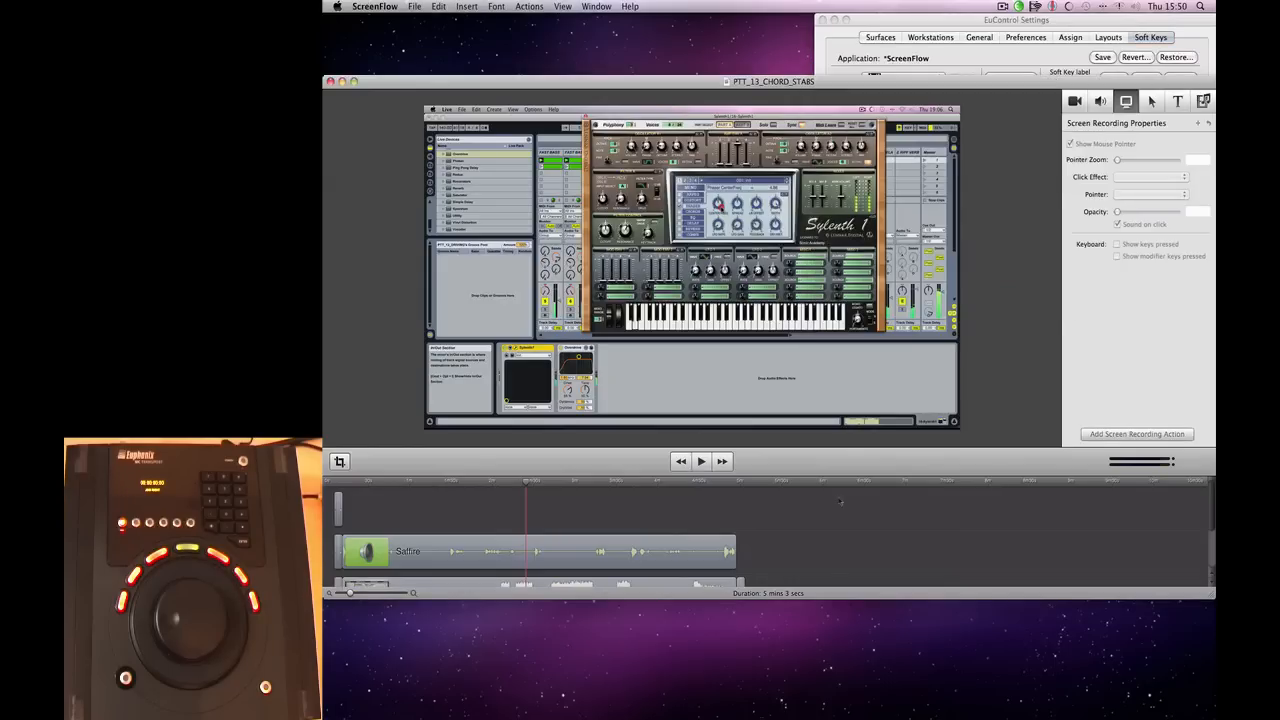
{"action": "mouse_move", "coordinate": [776, 500]}
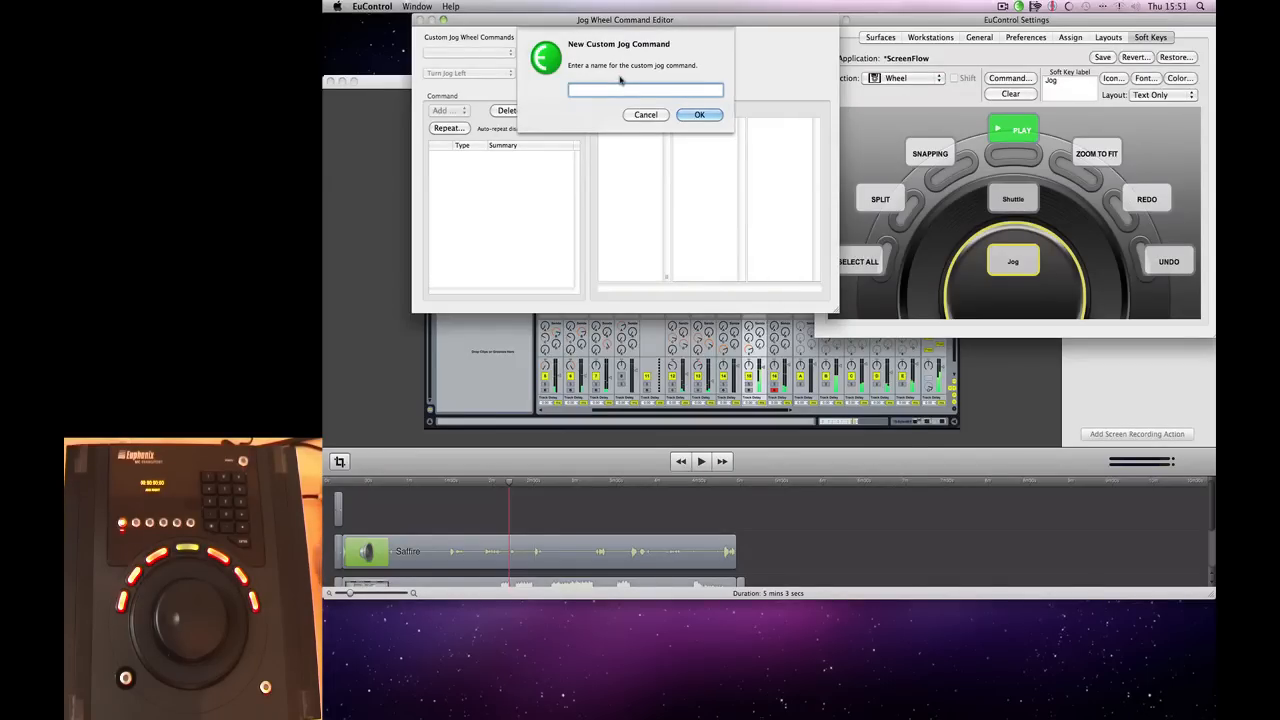
Name the command SF CUST JOG and give Turn Jog Right a Right Arrow keystroke.
{"action": "type", "text": "SF CUST JOG"}
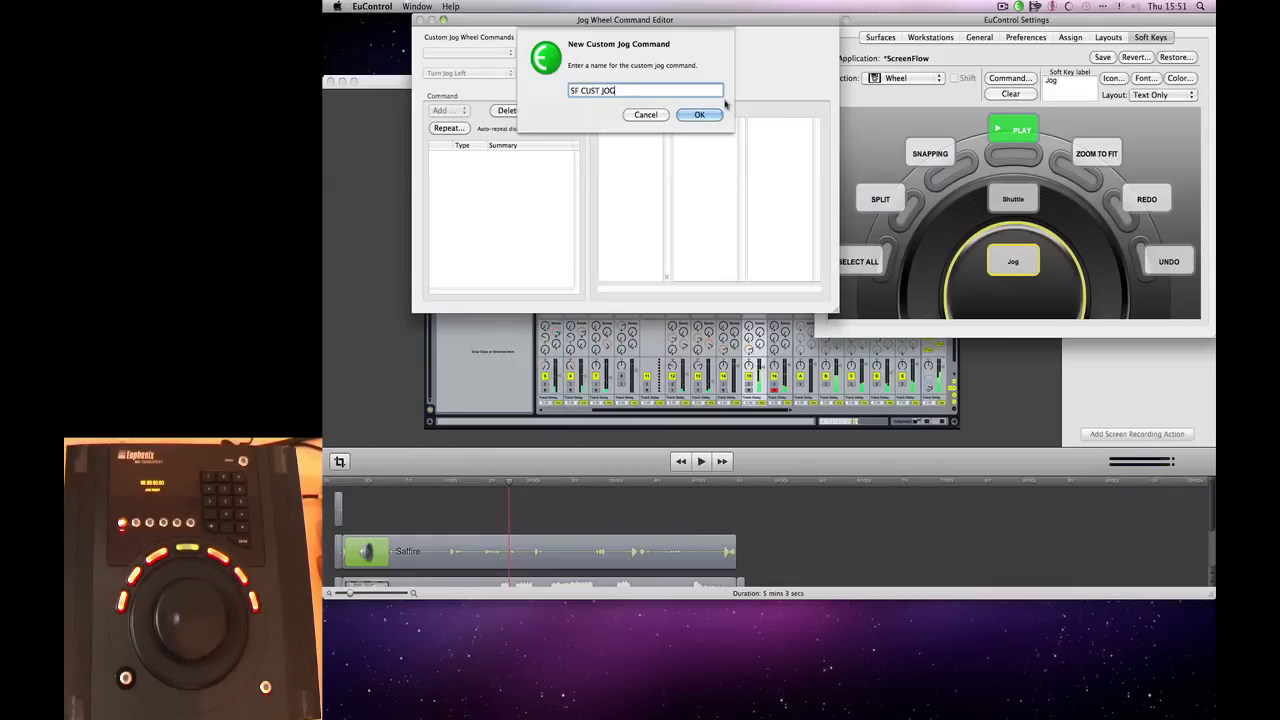
{"action": "left_click", "coordinate": [700, 114]}
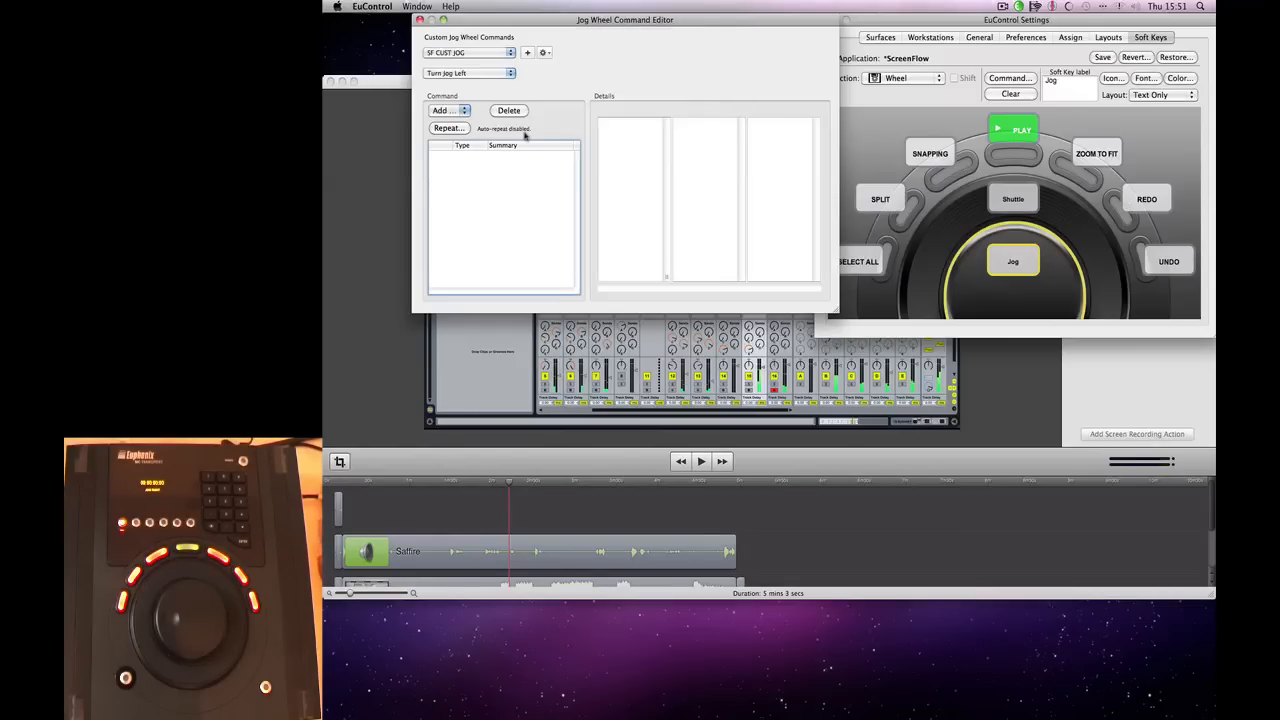
{"action": "left_click", "coordinate": [464, 72]}
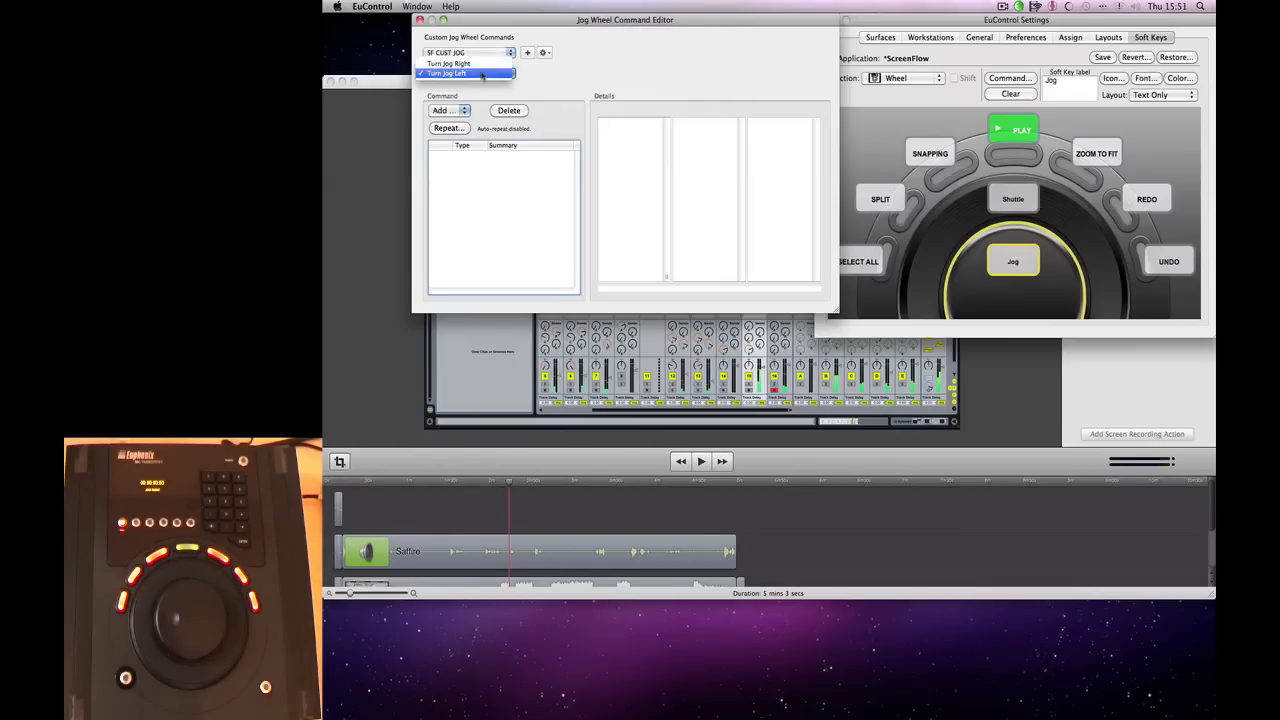
{"action": "left_click", "coordinate": [448, 64]}
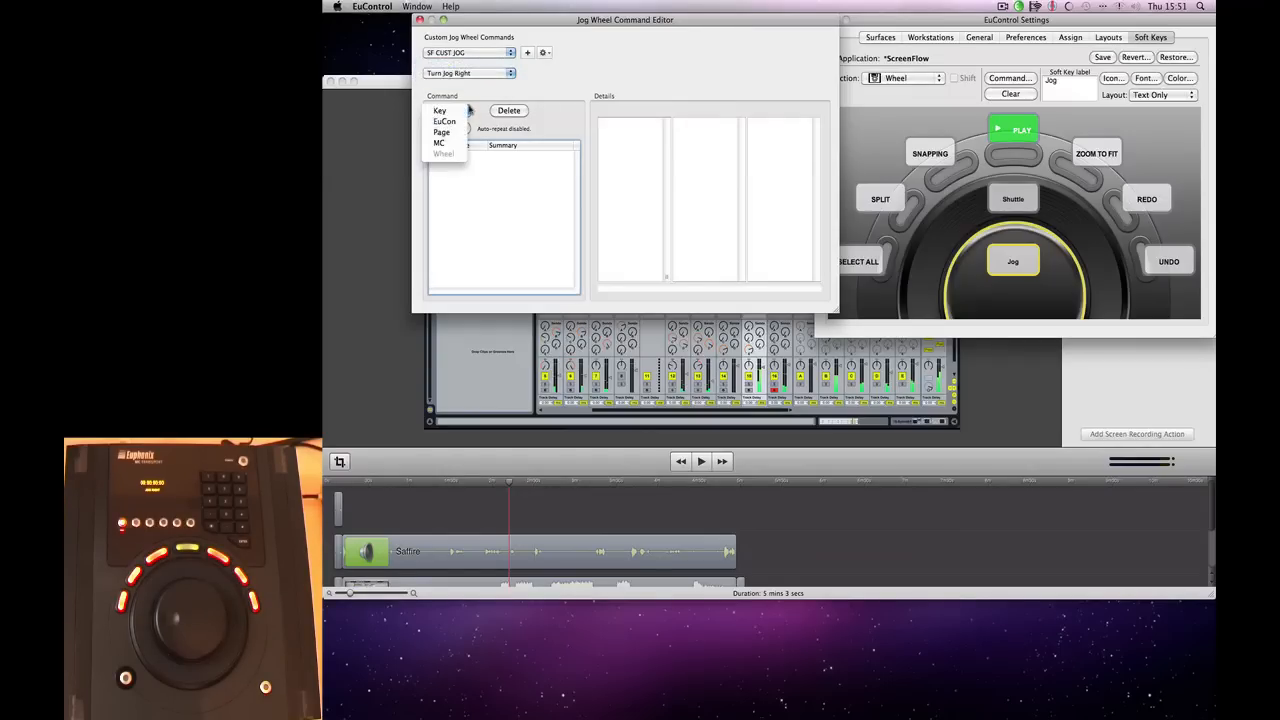
{"action": "left_click", "coordinate": [438, 110]}
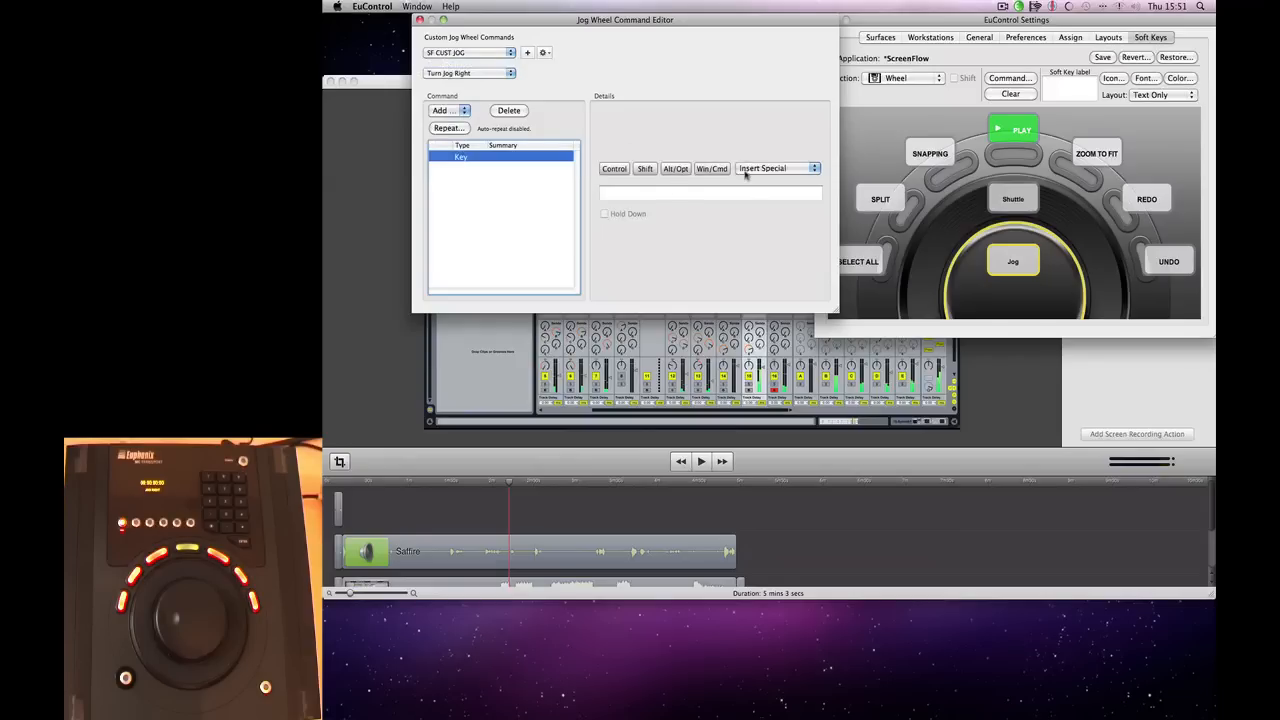
{"action": "left_click", "coordinate": [776, 168]}
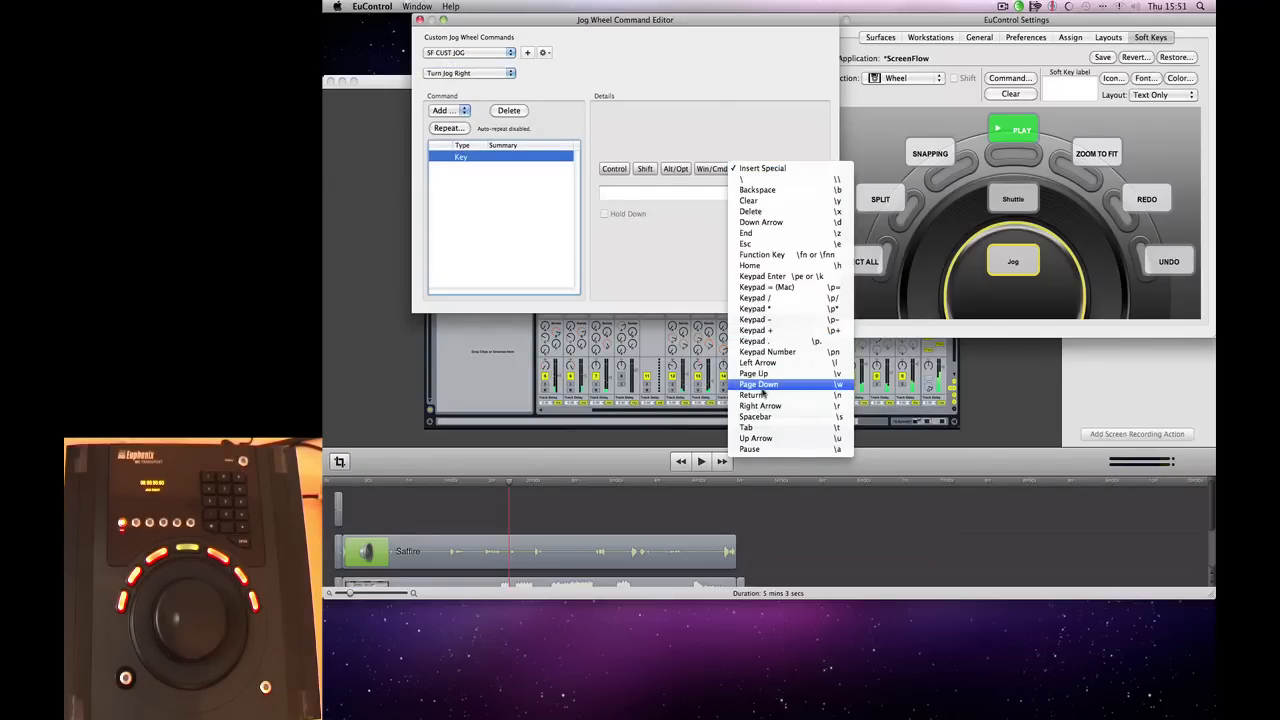
{"action": "mouse_move", "coordinate": [776, 406]}
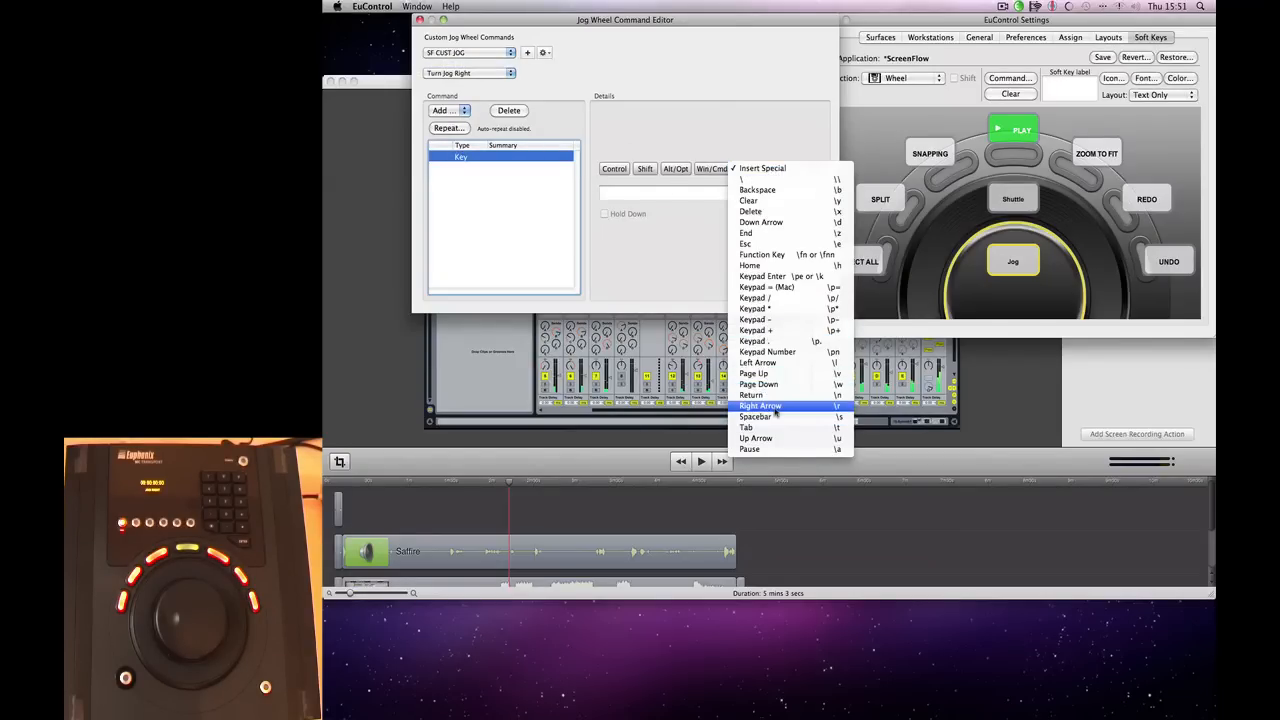
{"action": "left_click", "coordinate": [760, 404]}
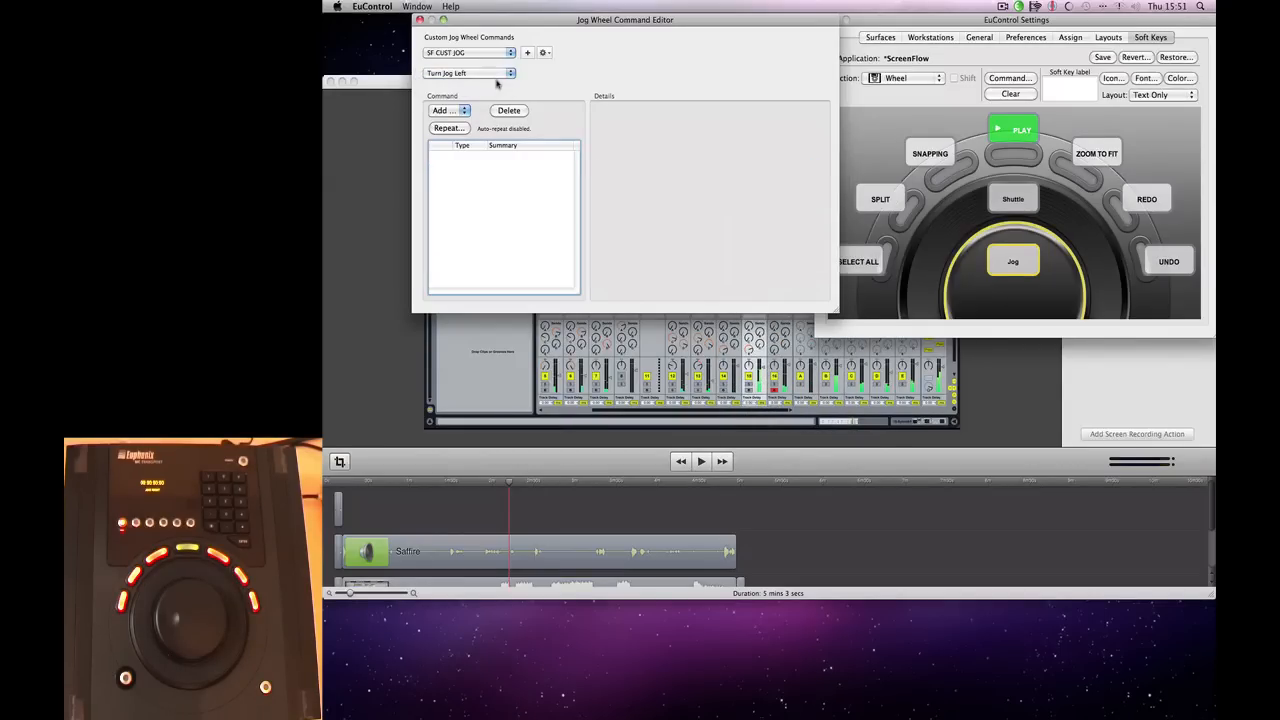
Give Turn Jog Left a Left Arrow keystroke.
{"action": "left_click", "coordinate": [444, 110]}
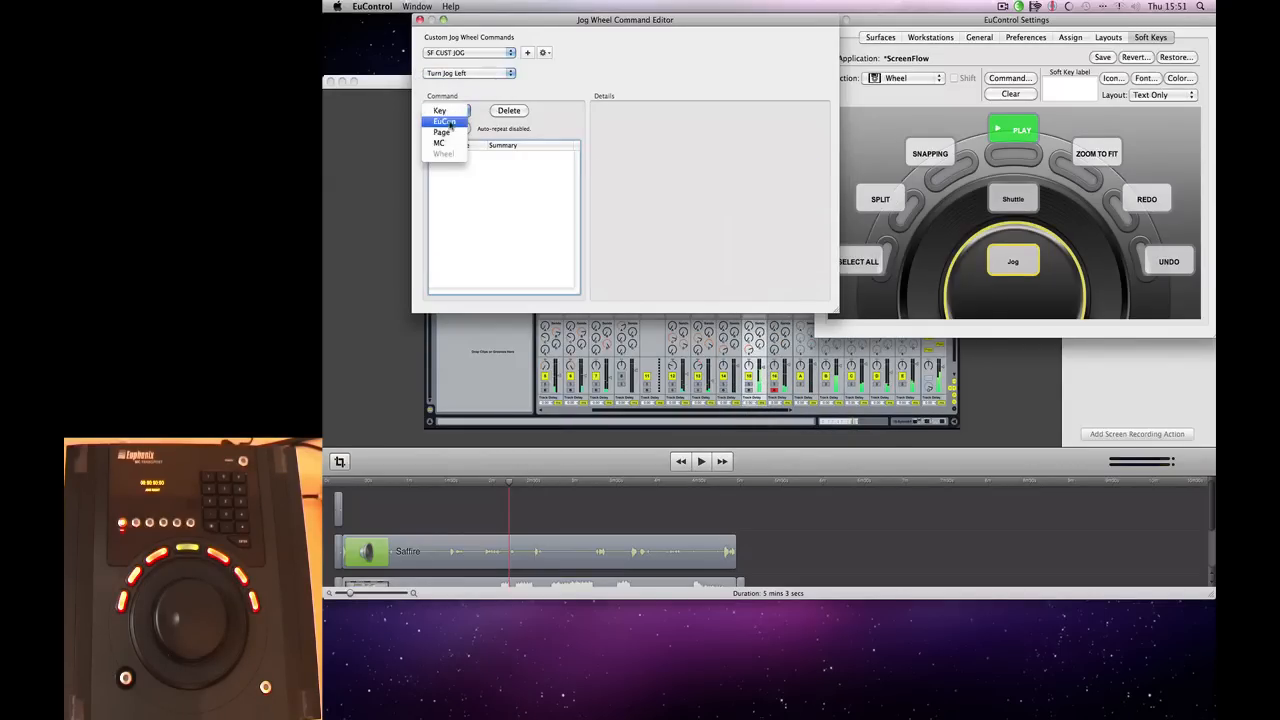
{"action": "left_click", "coordinate": [440, 110]}
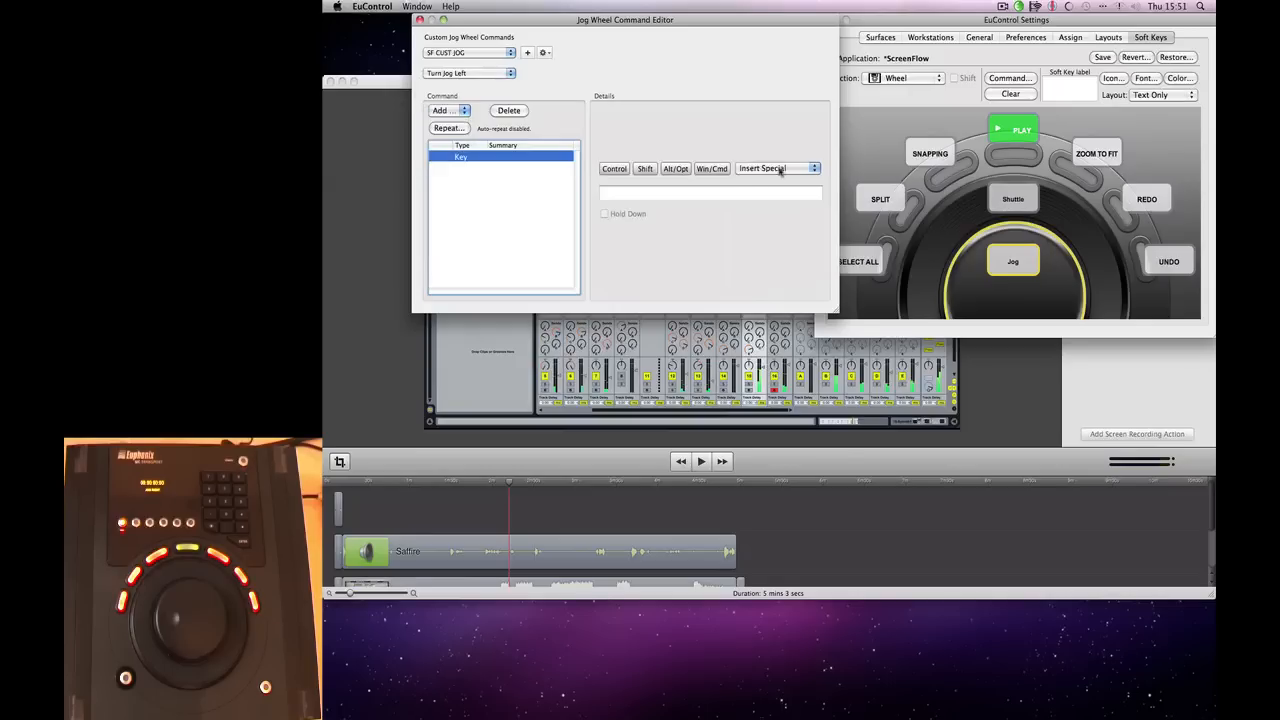
{"action": "left_click", "coordinate": [778, 168]}
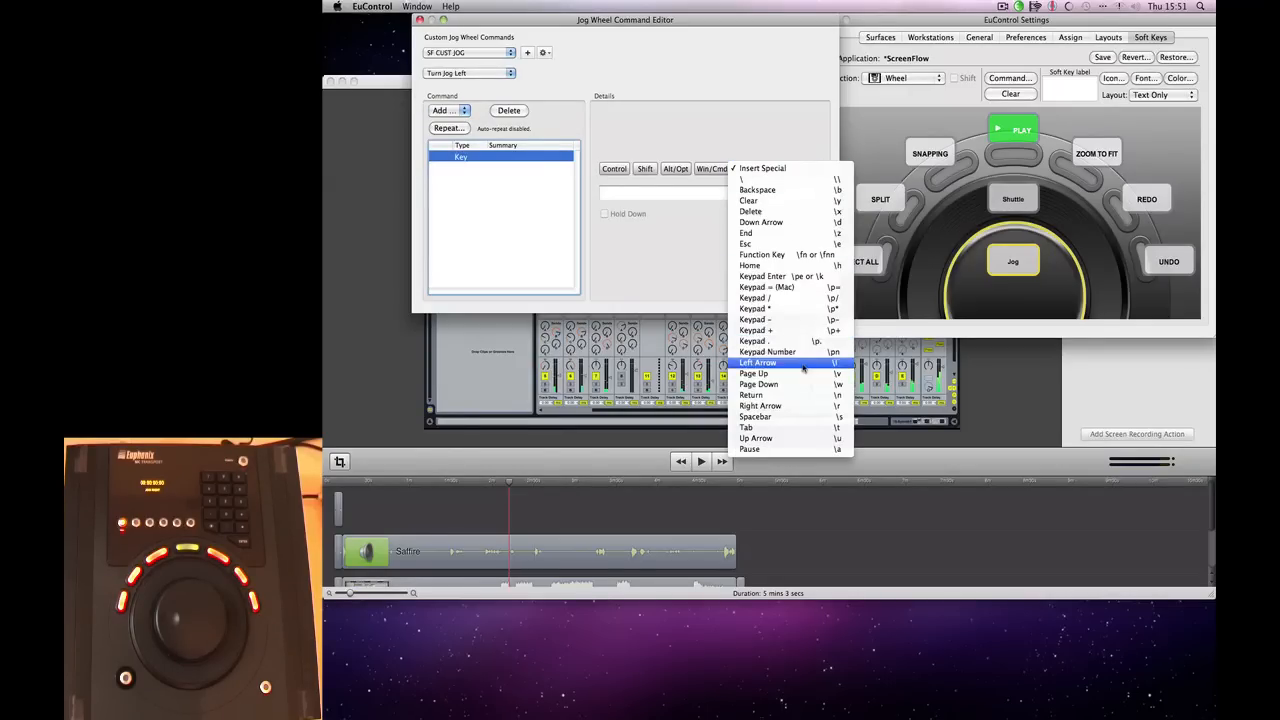
{"action": "left_click", "coordinate": [758, 364]}
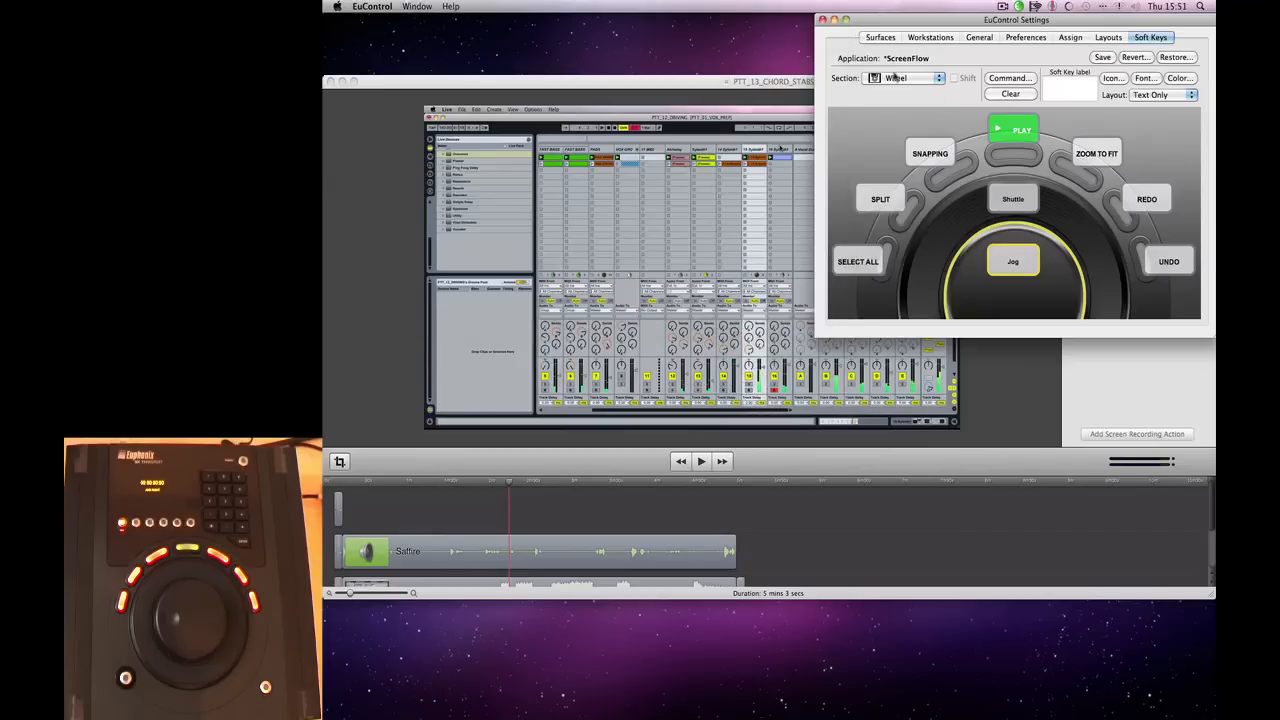
In the Softkeys section, add a Wheel command to the JOG RIGHT soft key.
{"action": "left_click", "coordinate": [936, 80]}
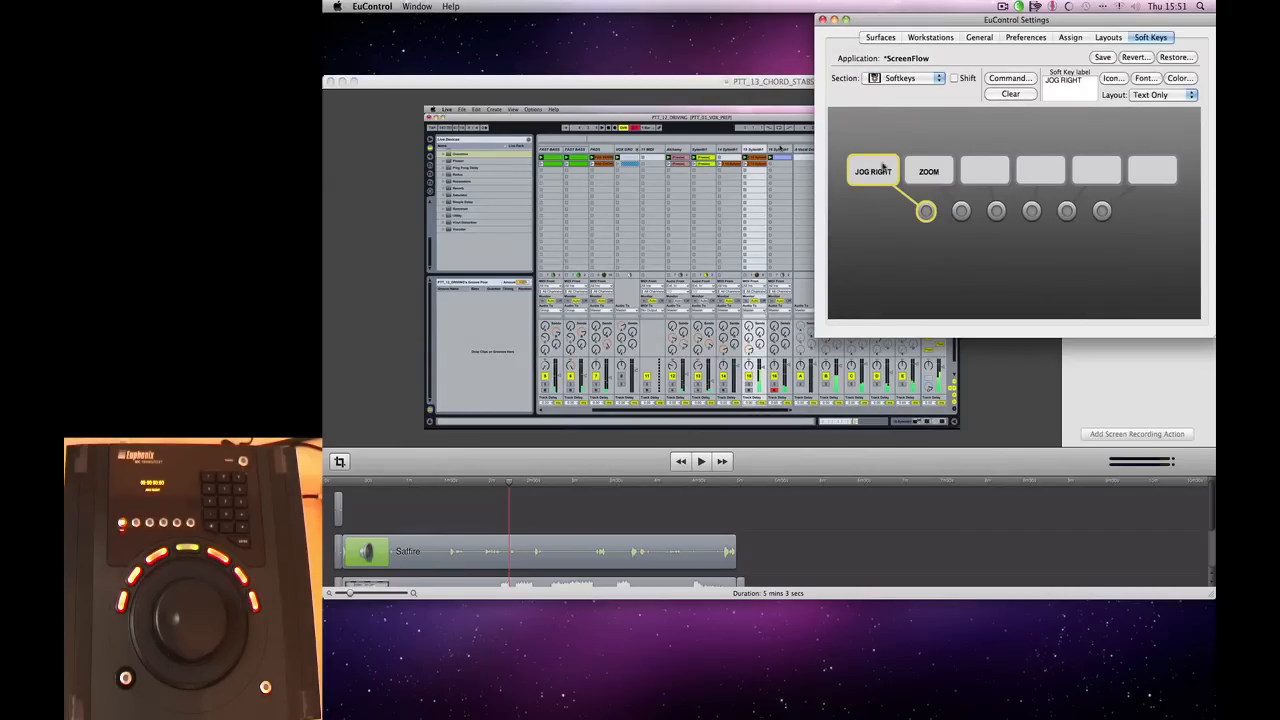
{"action": "left_click", "coordinate": [1008, 78]}
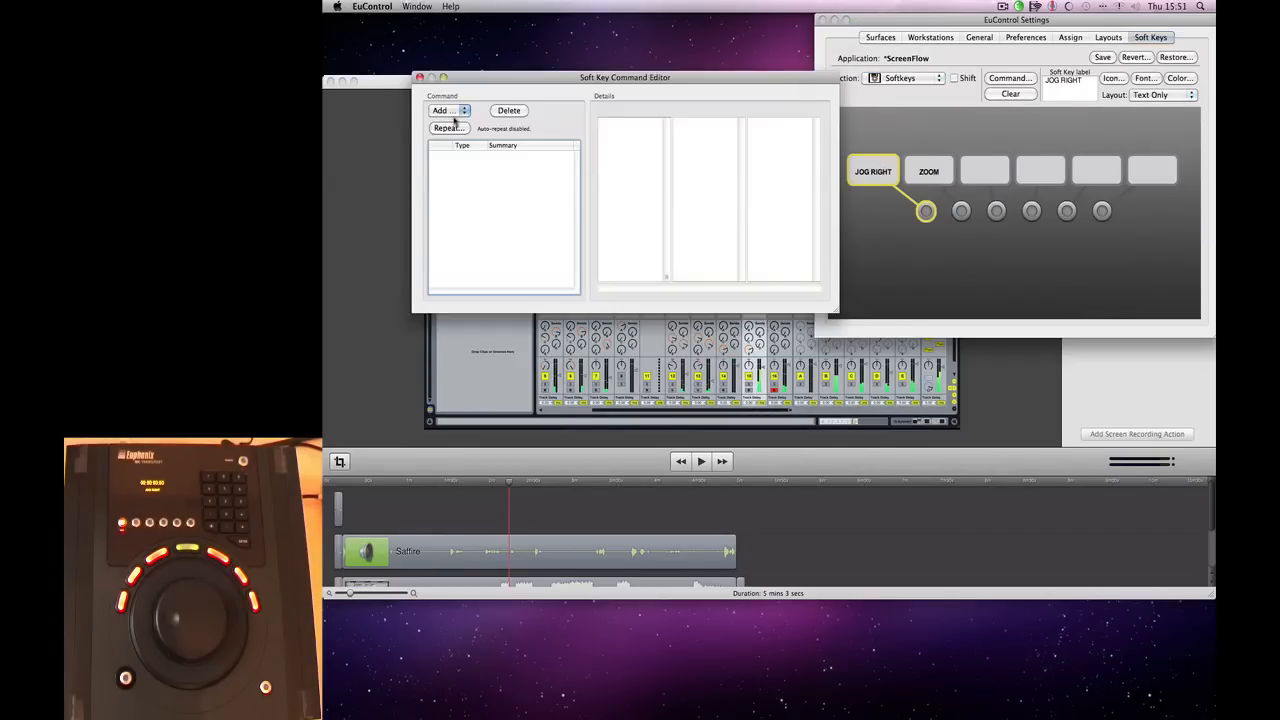
{"action": "left_click", "coordinate": [444, 110]}
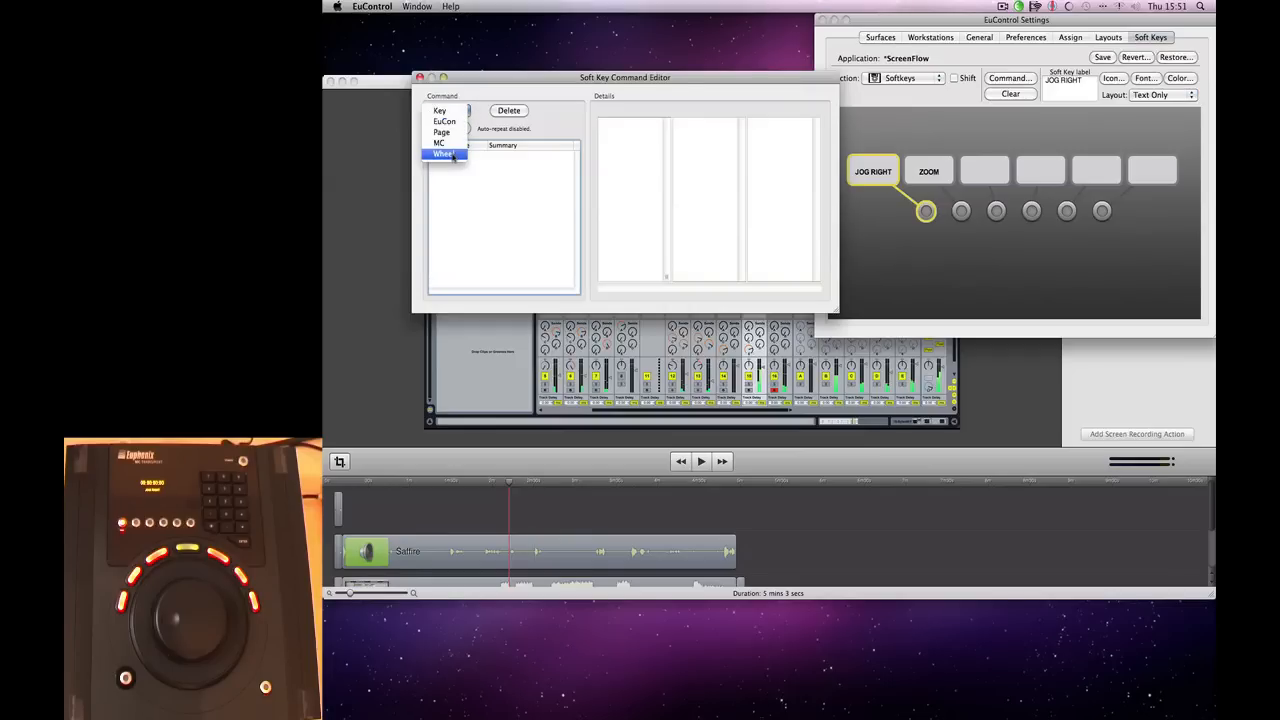
{"action": "left_click", "coordinate": [444, 152]}
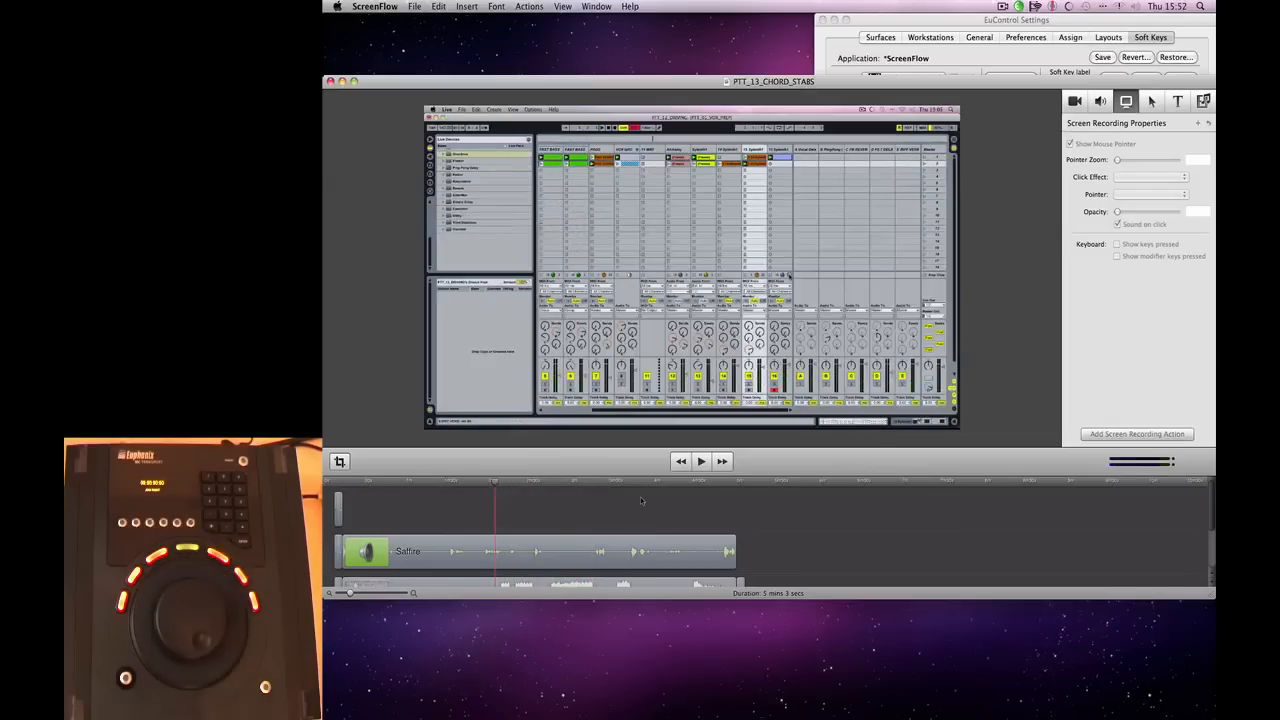
{"action": "mouse_move", "coordinate": [618, 510]}
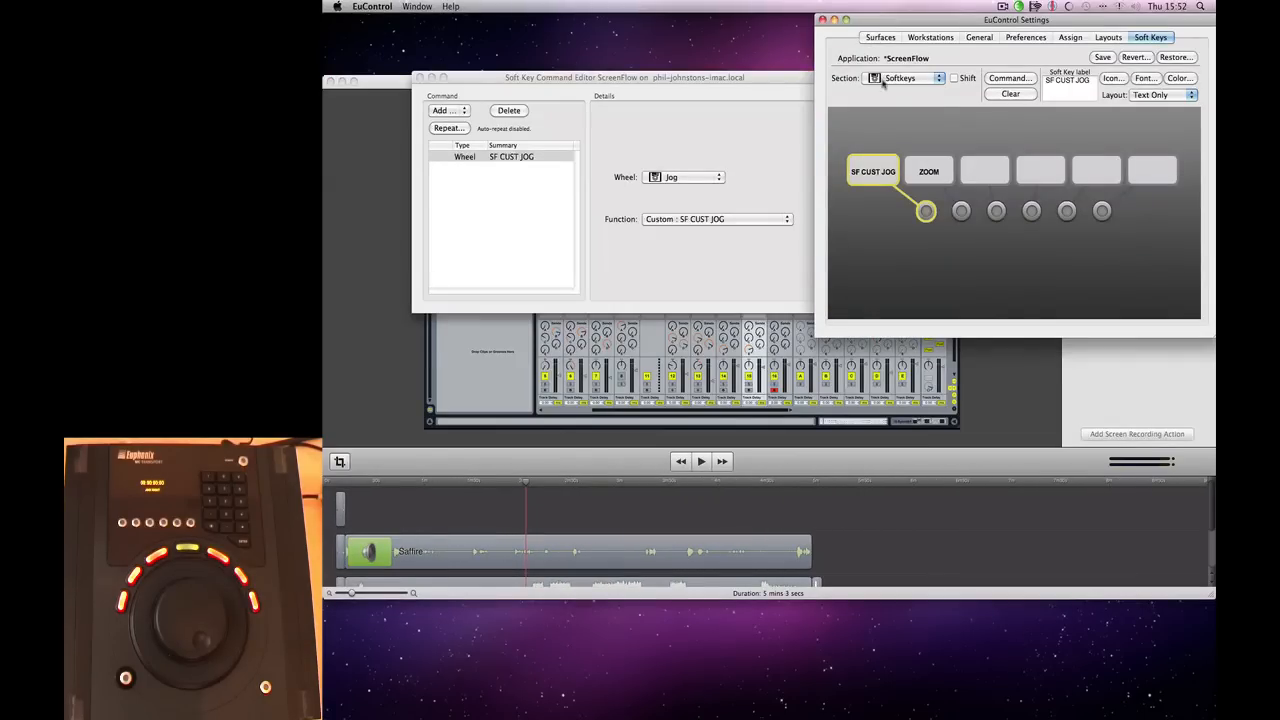
Add a new custom jog command named SF CUST ZOOM and confirm it.
{"action": "left_click", "coordinate": [904, 78]}
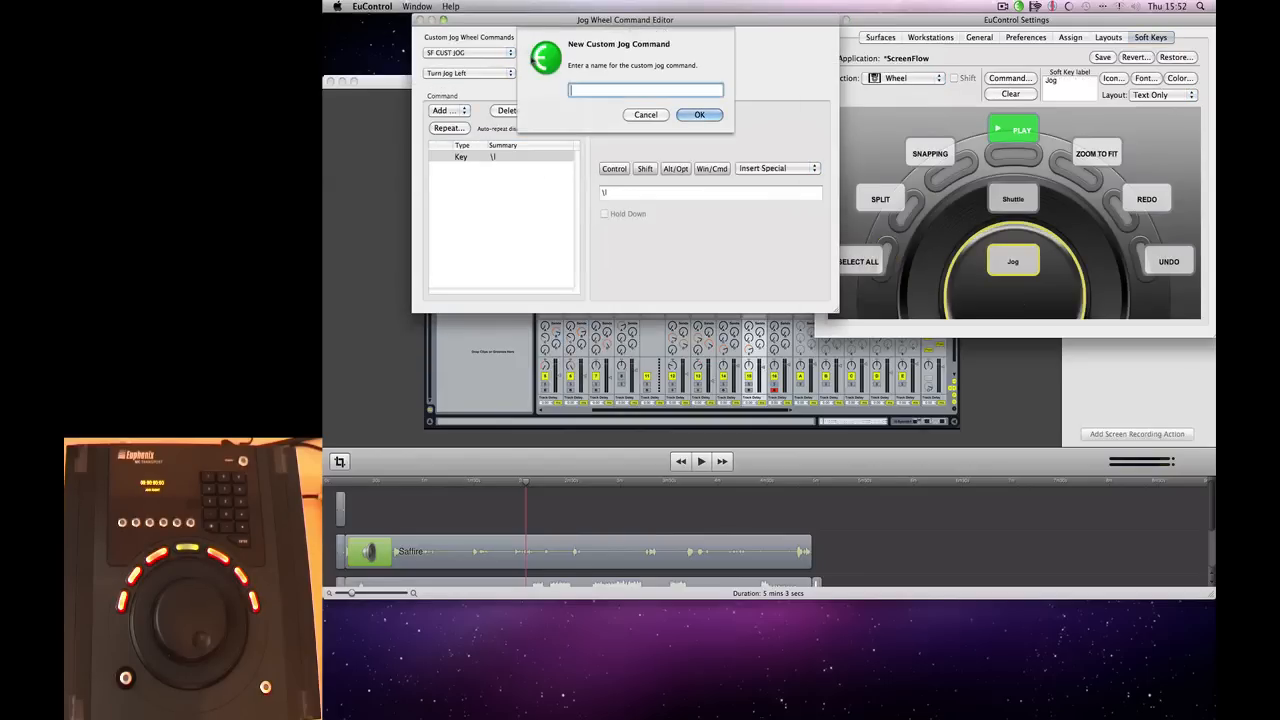
{"action": "type", "text": "SF"}
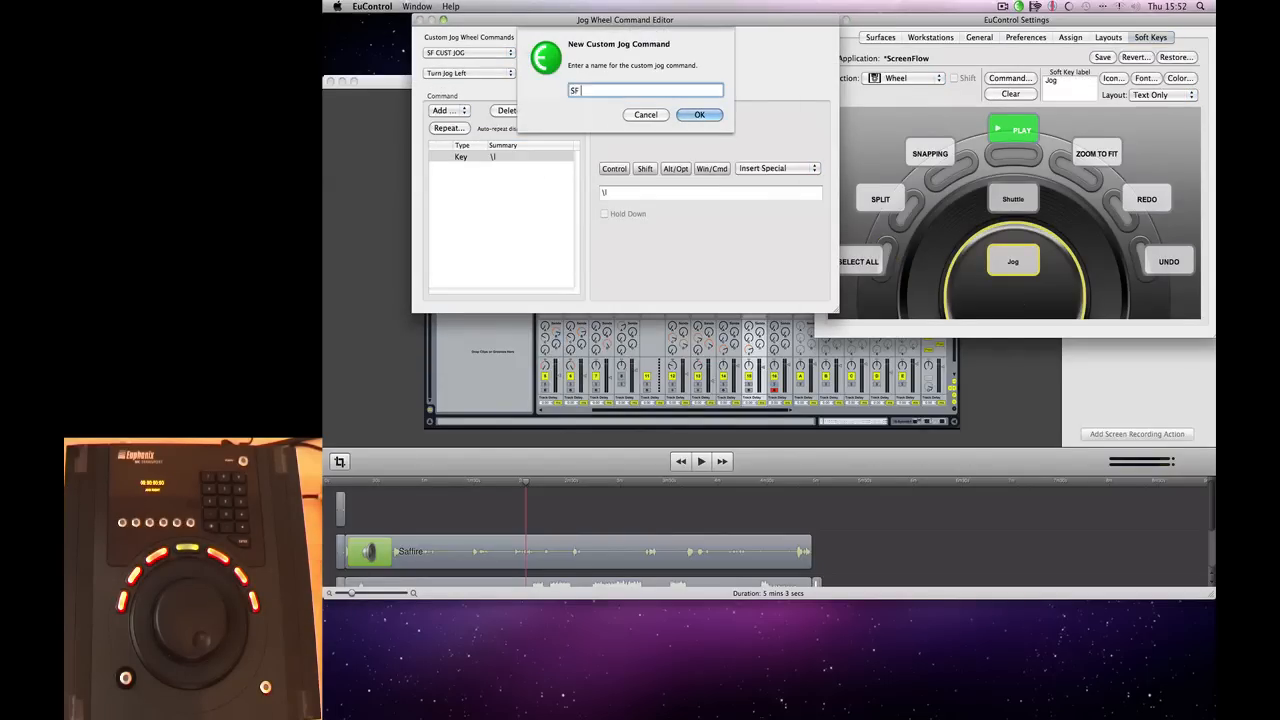
{"action": "type", "text": "CUST"}
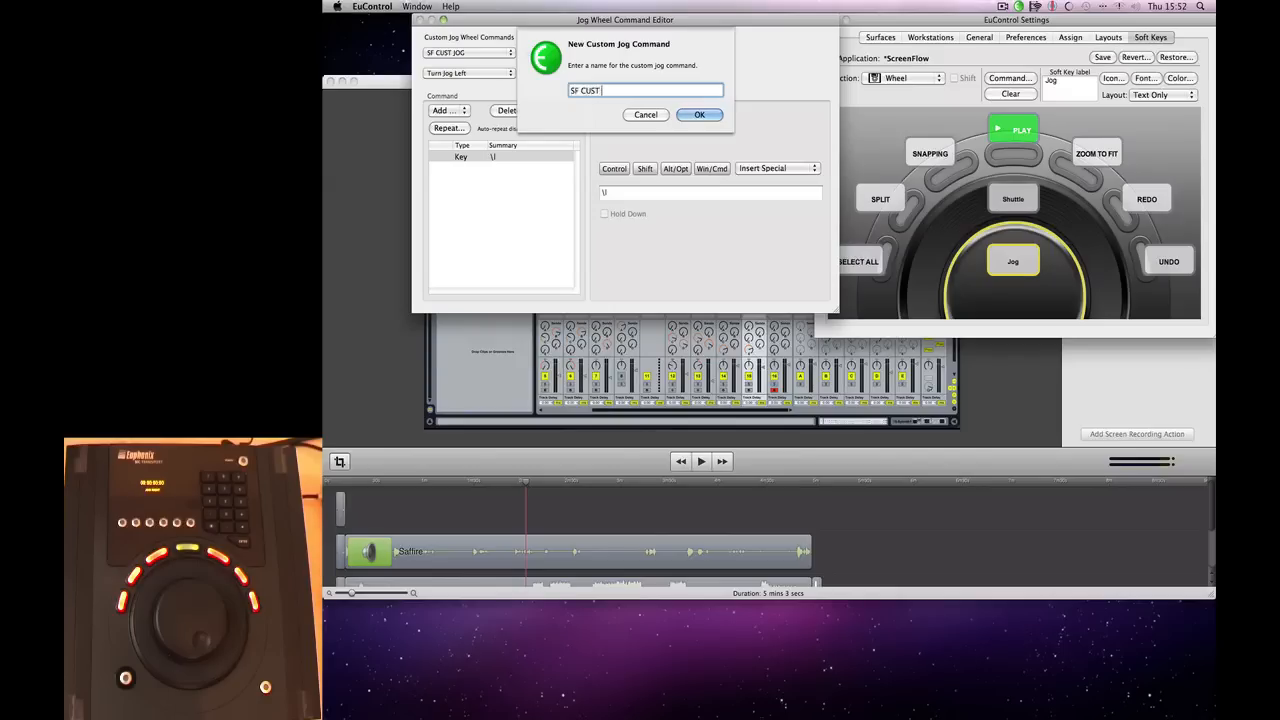
{"action": "type", "text": "ZI"}
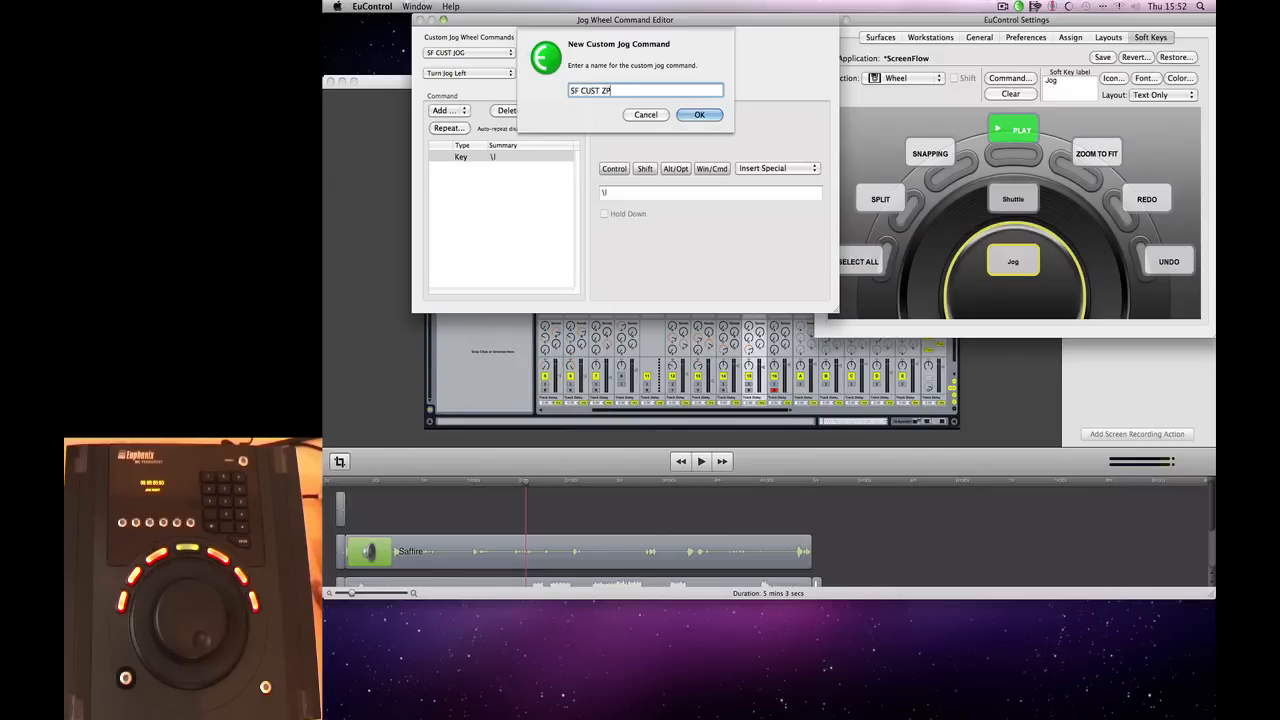
{"action": "type", "text": "OOM"}
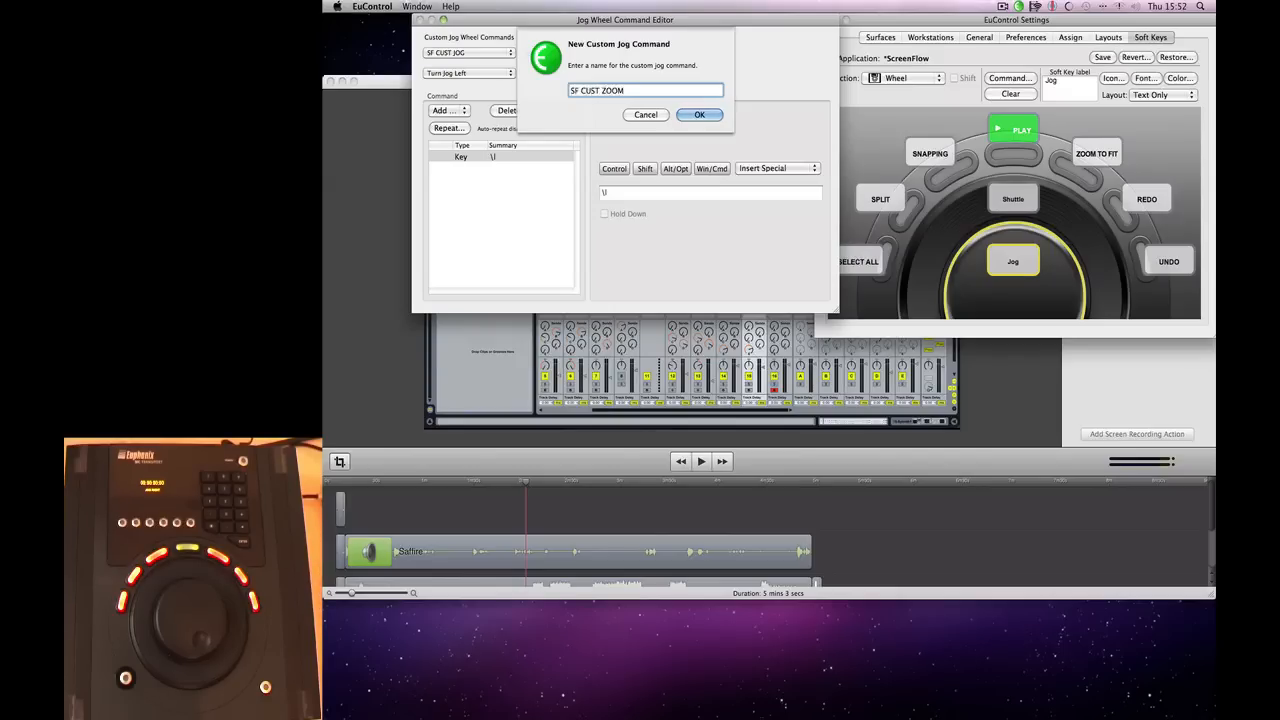
{"action": "left_click", "coordinate": [698, 114]}
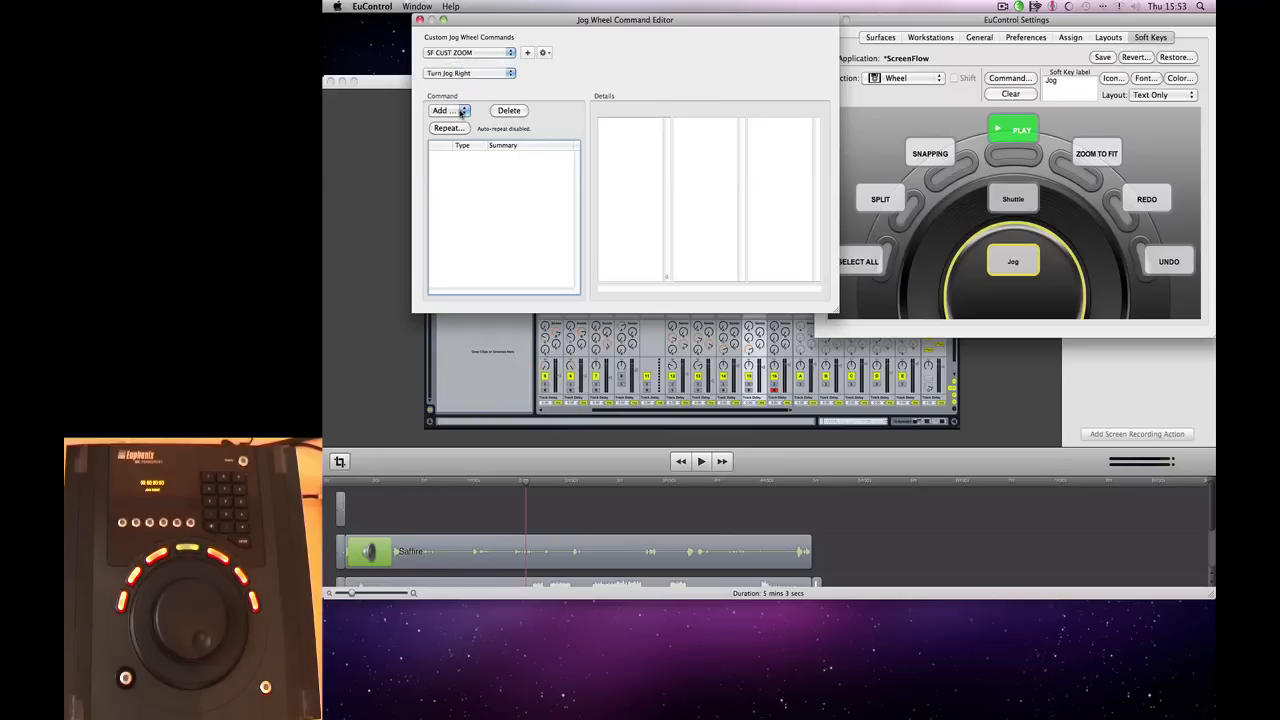
Give SF CUST ZOOM a special-key keystroke for right turns and start one for left turns.
{"action": "left_click", "coordinate": [444, 110]}
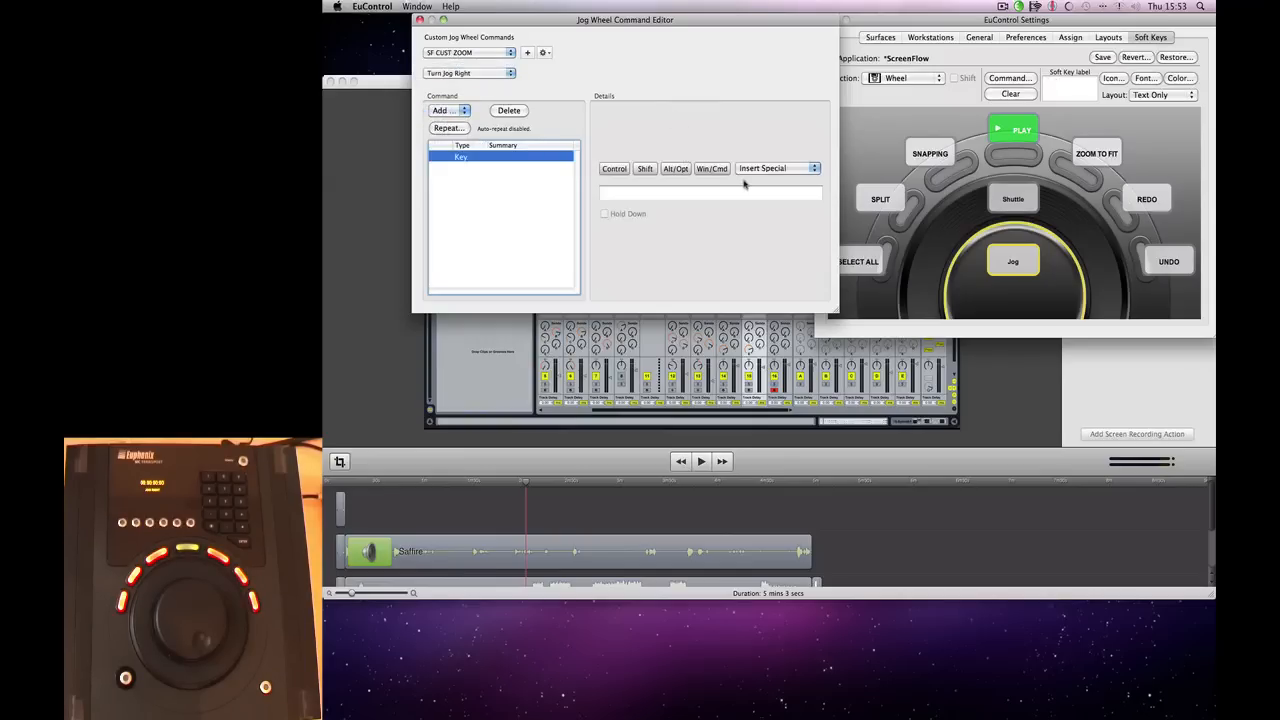
{"action": "left_click", "coordinate": [776, 168]}
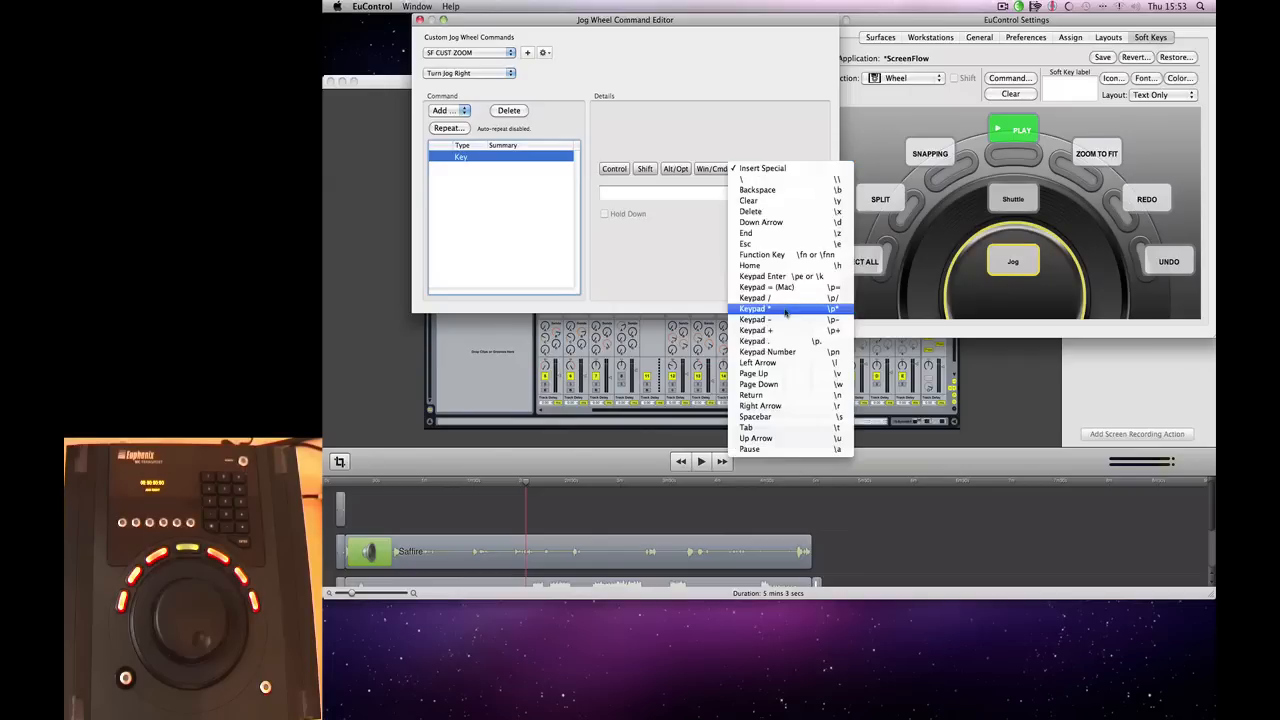
{"action": "mouse_move", "coordinate": [784, 330]}
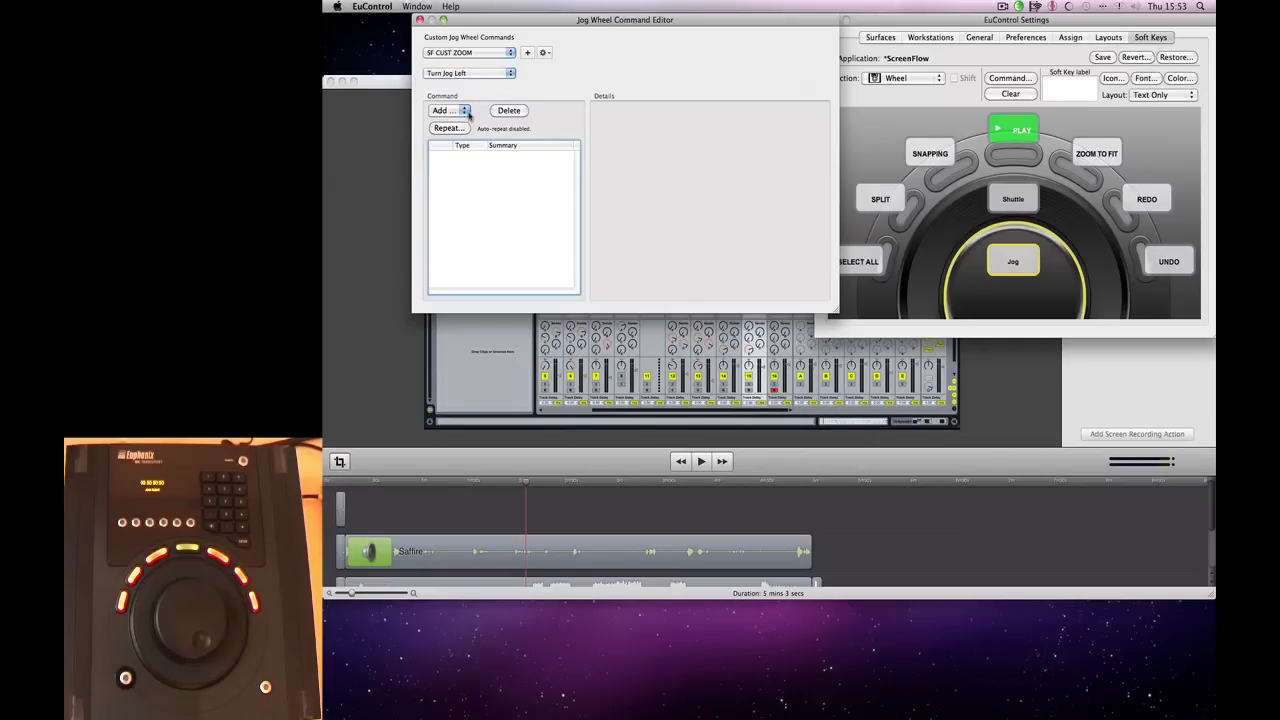
{"action": "left_click", "coordinate": [444, 110]}
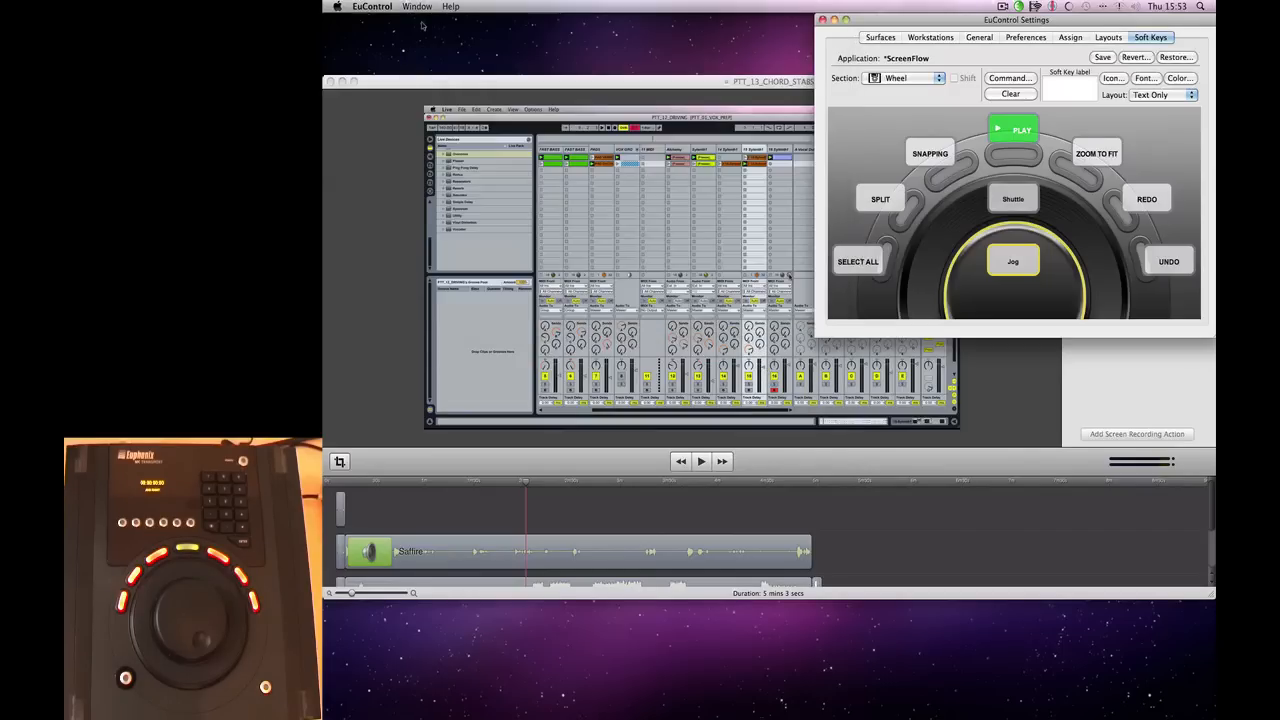
Add a Wheel command to the ZOOM soft key with Function set to Custom > SF CUST ZOOM.
{"action": "left_click", "coordinate": [904, 78]}
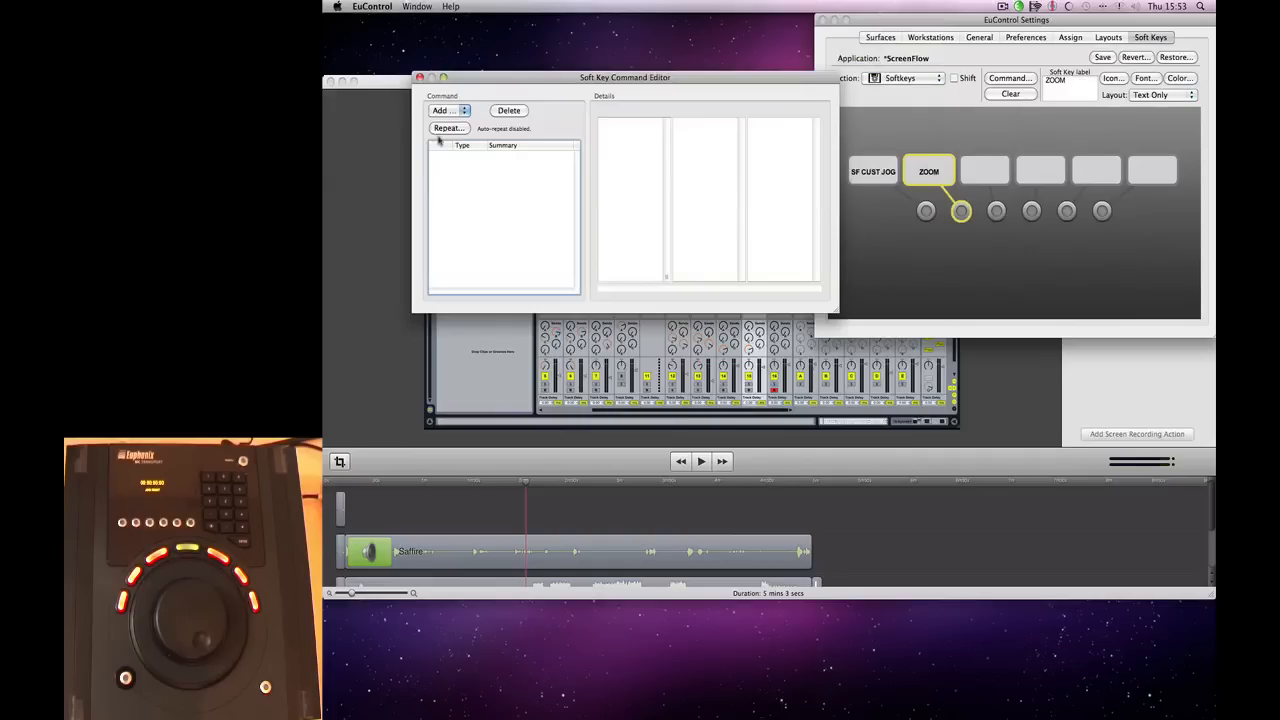
{"action": "left_click", "coordinate": [444, 110]}
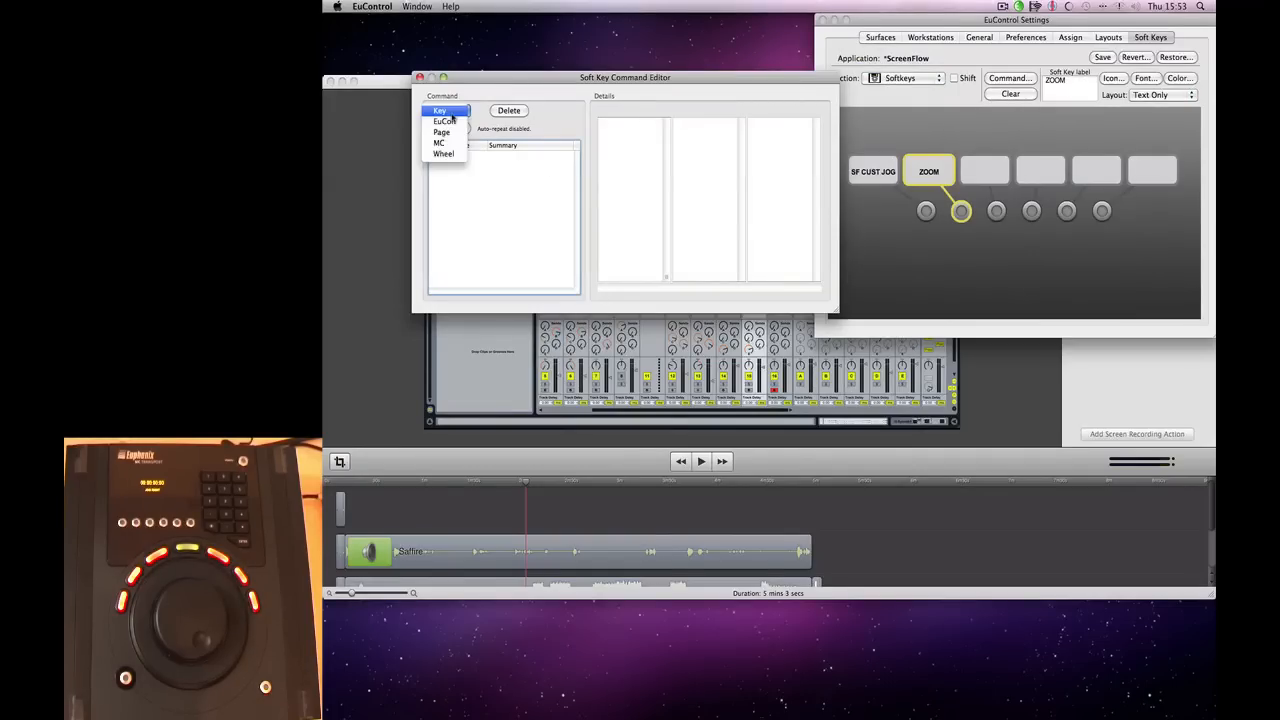
{"action": "left_click", "coordinate": [442, 152]}
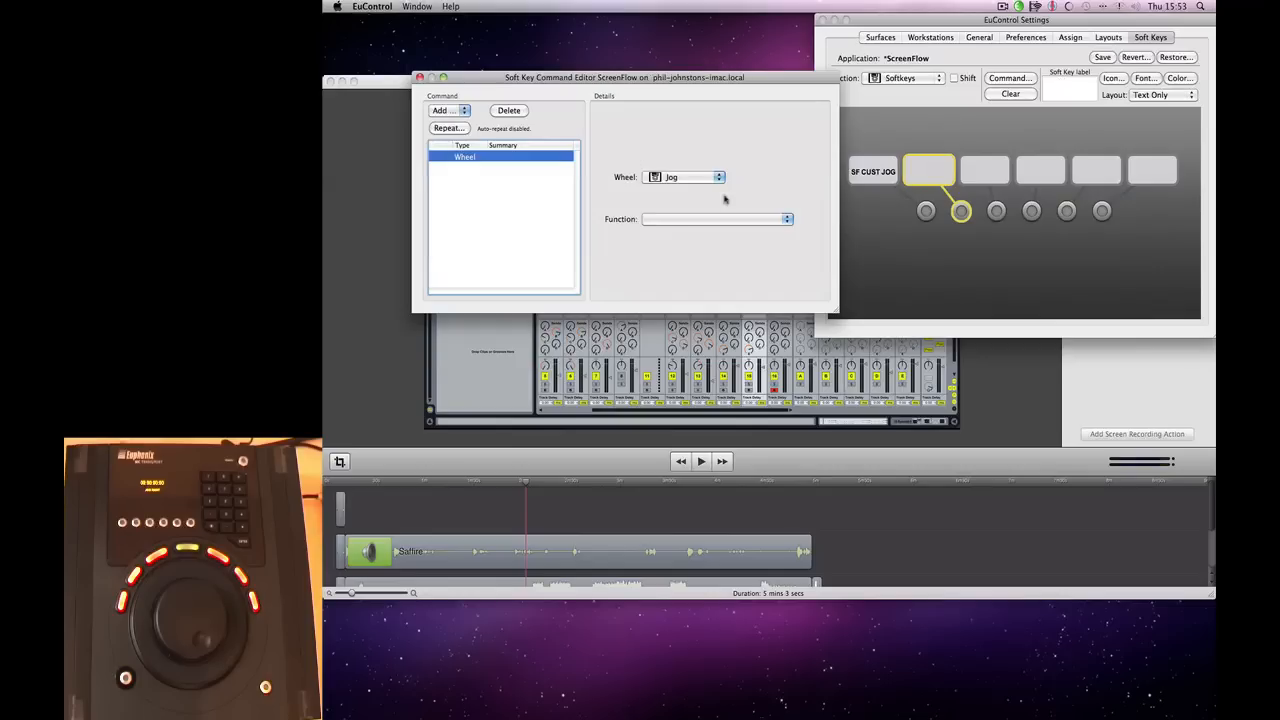
{"action": "left_click", "coordinate": [716, 218]}
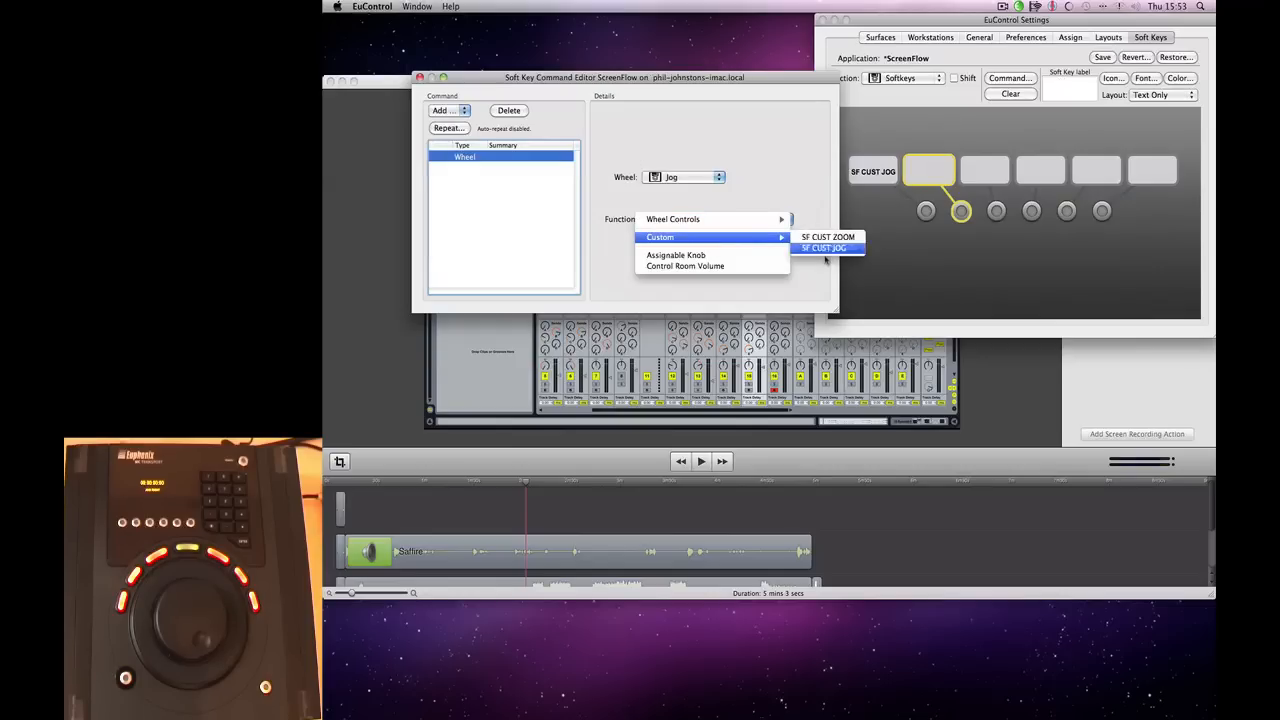
{"action": "left_click", "coordinate": [824, 236]}
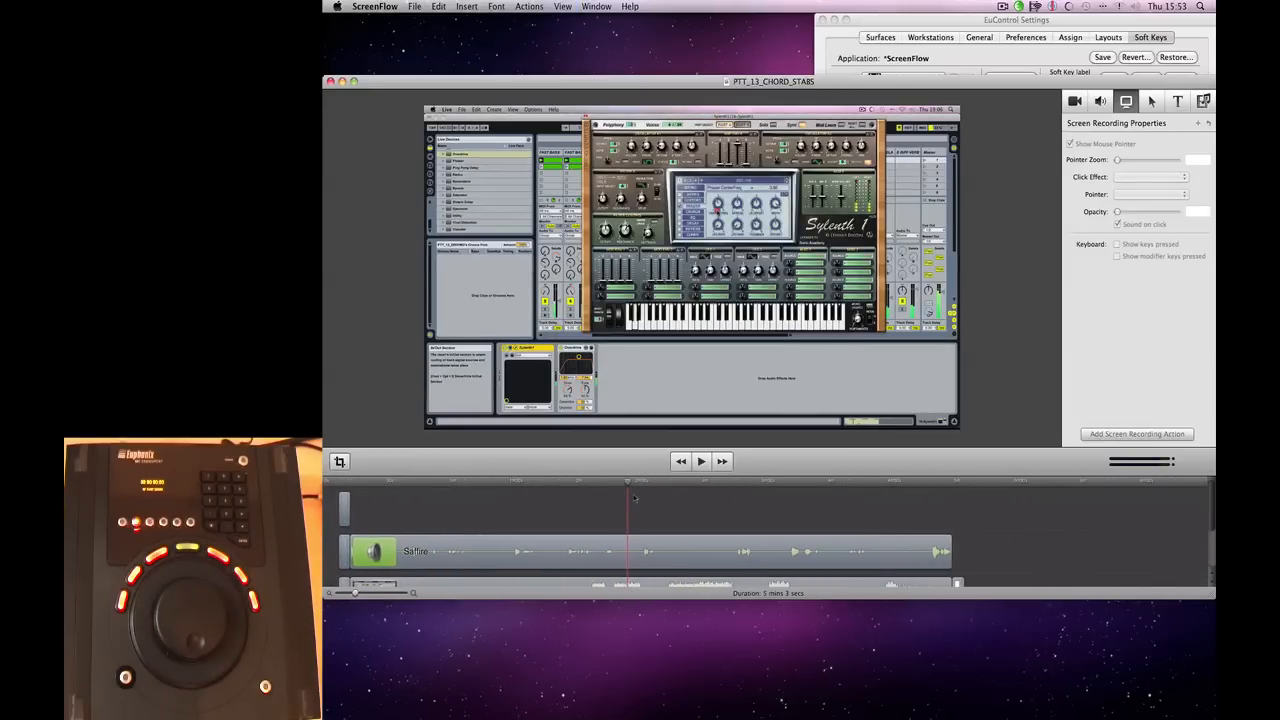
{"action": "mouse_move", "coordinate": [660, 506]}
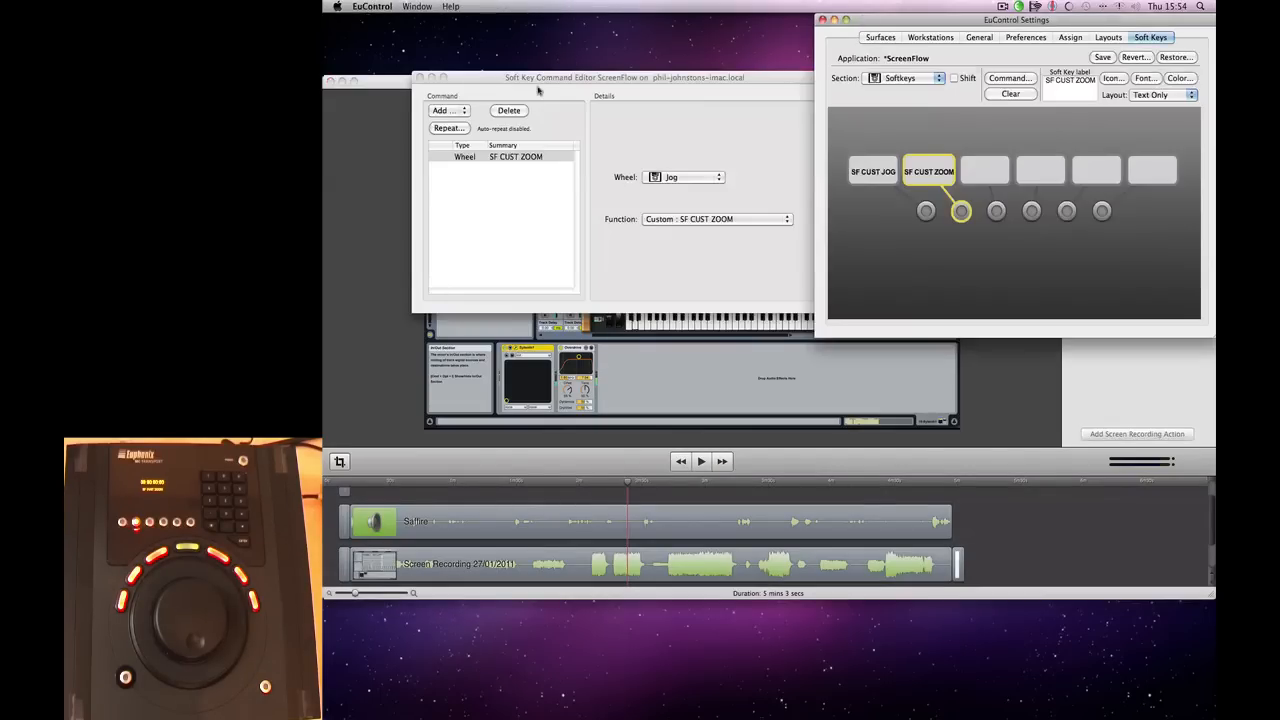
Close the Soft Key Command Editor, keeping the SF CUST JOG and SF CUST ZOOM keys.
{"action": "left_click", "coordinate": [904, 78]}
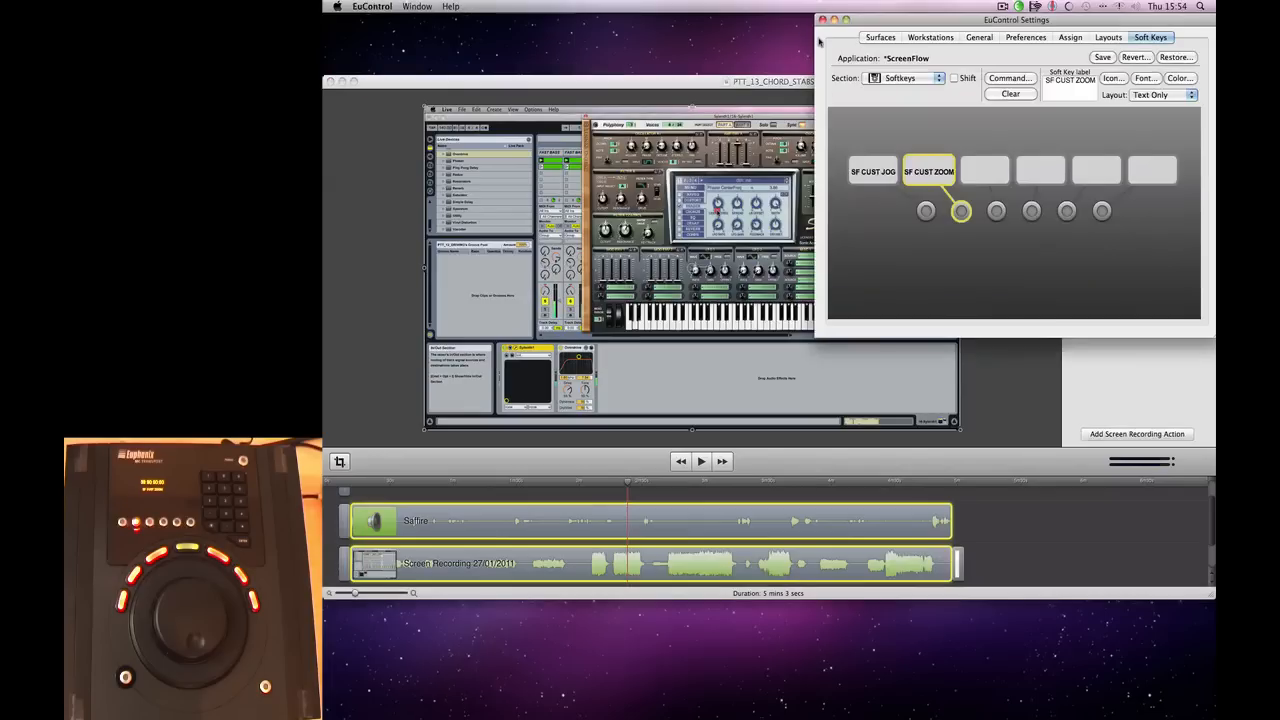
Switch the Section pop-up to Wheel to show its soft keys.
{"action": "left_click", "coordinate": [902, 78]}
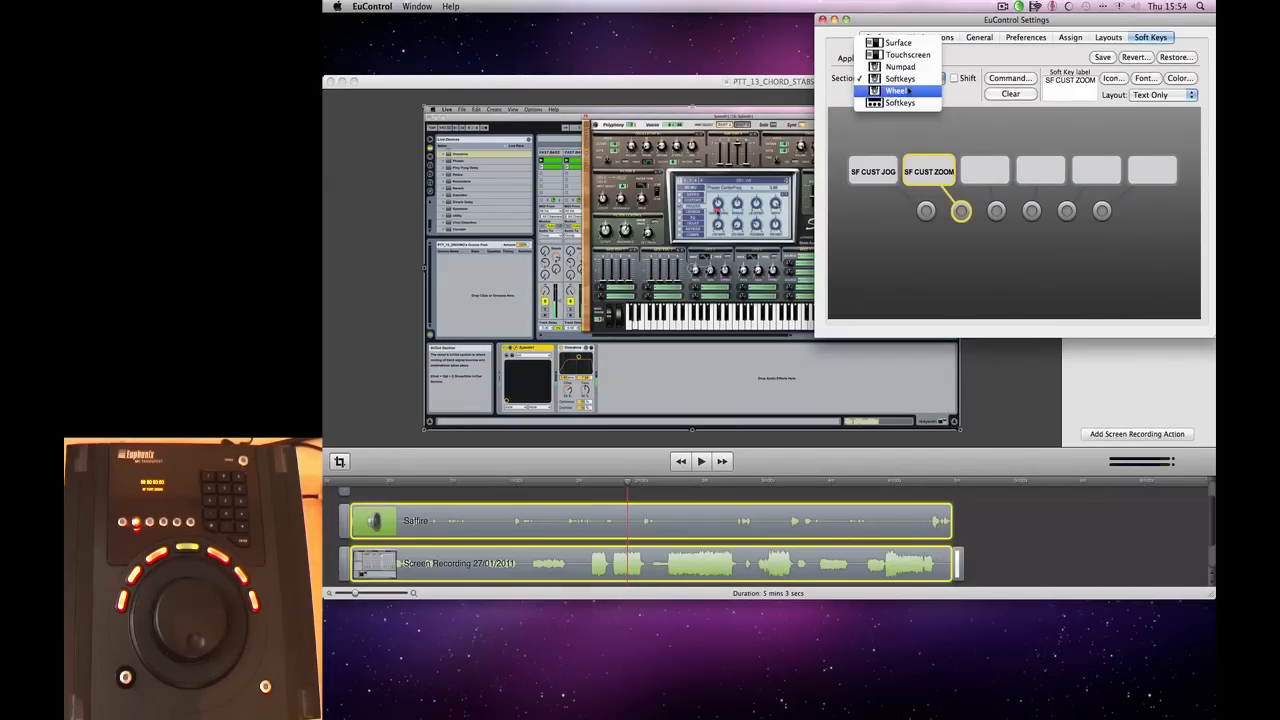
{"action": "left_click", "coordinate": [896, 88]}
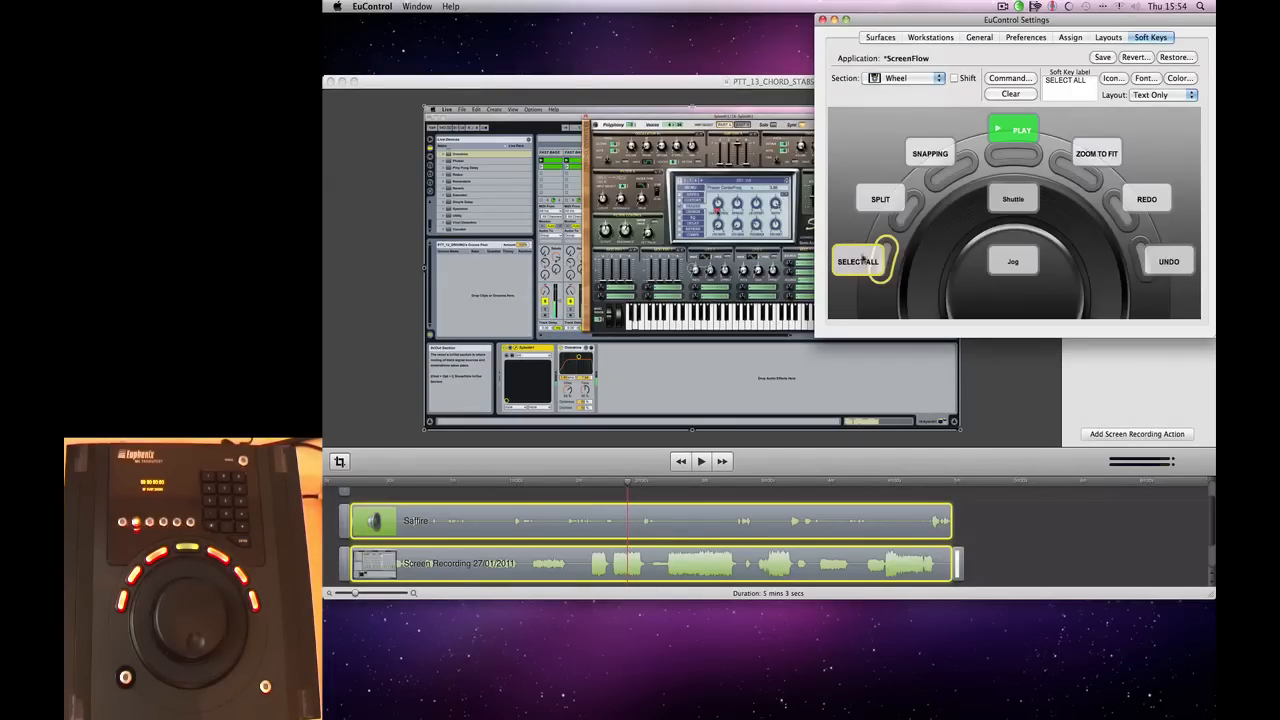
{"action": "mouse_move", "coordinate": [880, 198]}
{"action": "type", "text": "SPLIT"}
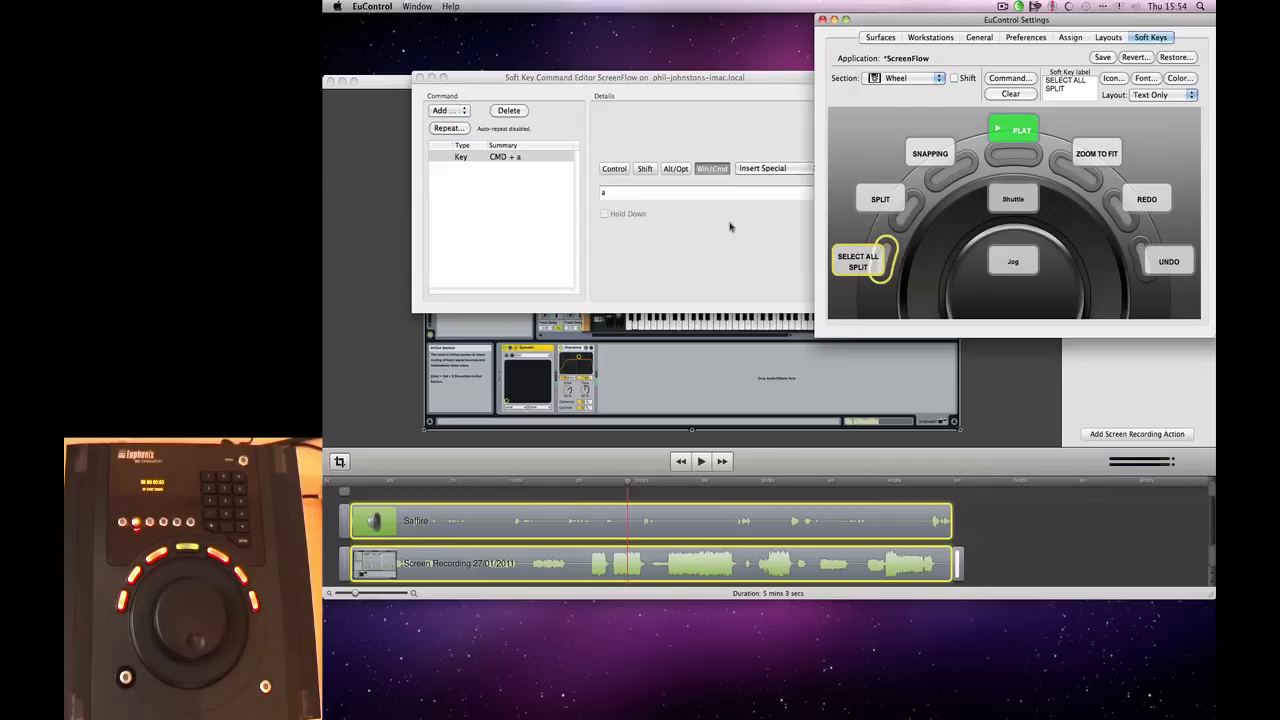
Replace the macro's keystroke with CMD + a and add a second, empty keystroke entry.
{"action": "left_click", "coordinate": [490, 156]}
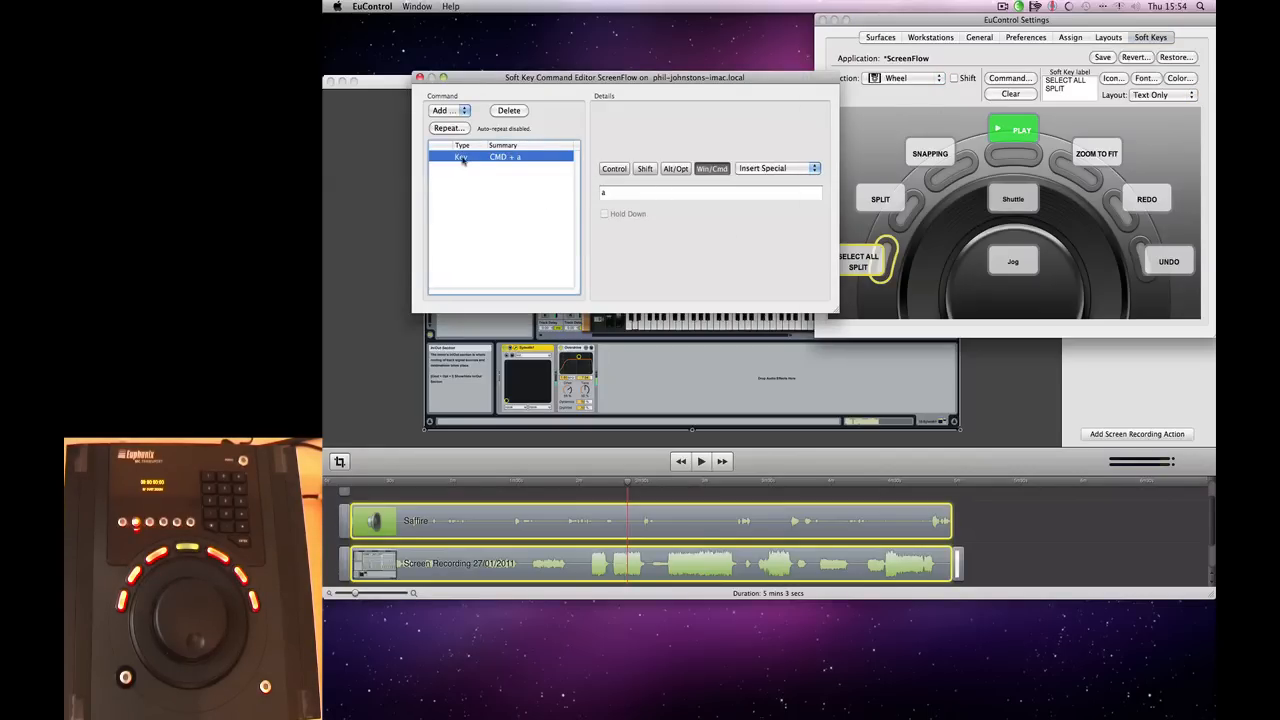
{"action": "left_click", "coordinate": [508, 110]}
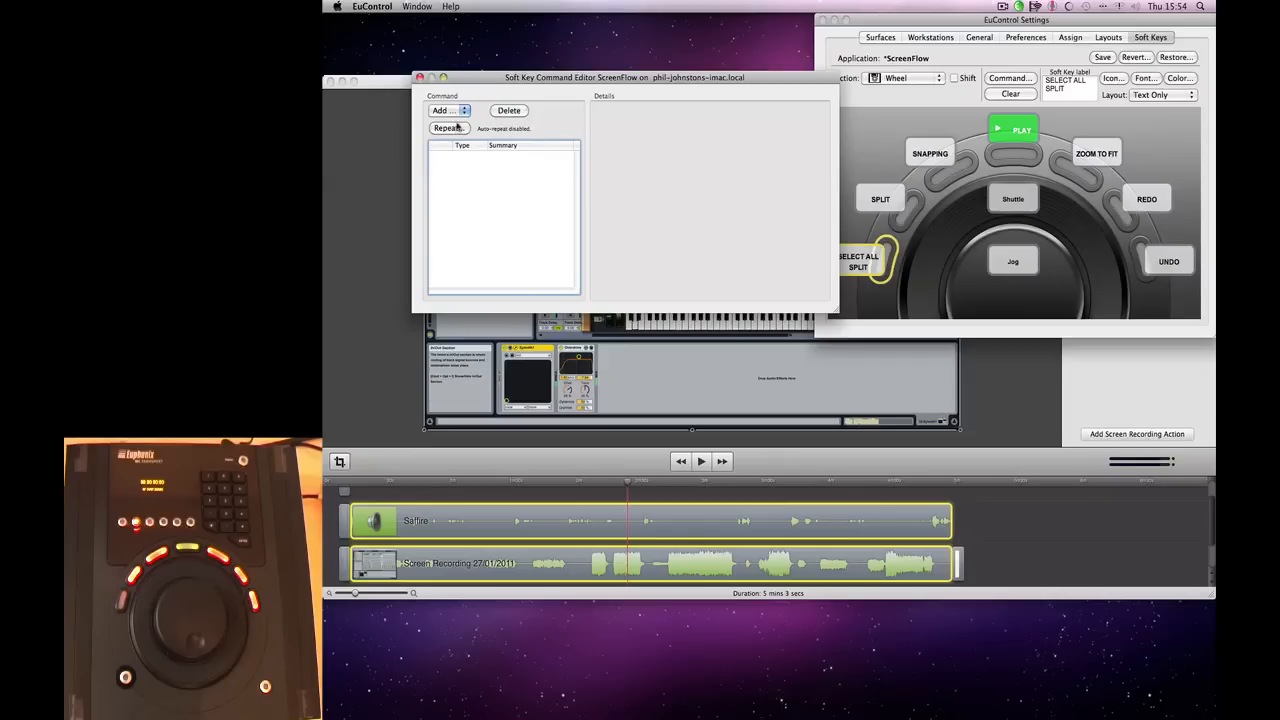
{"action": "left_click", "coordinate": [440, 110]}
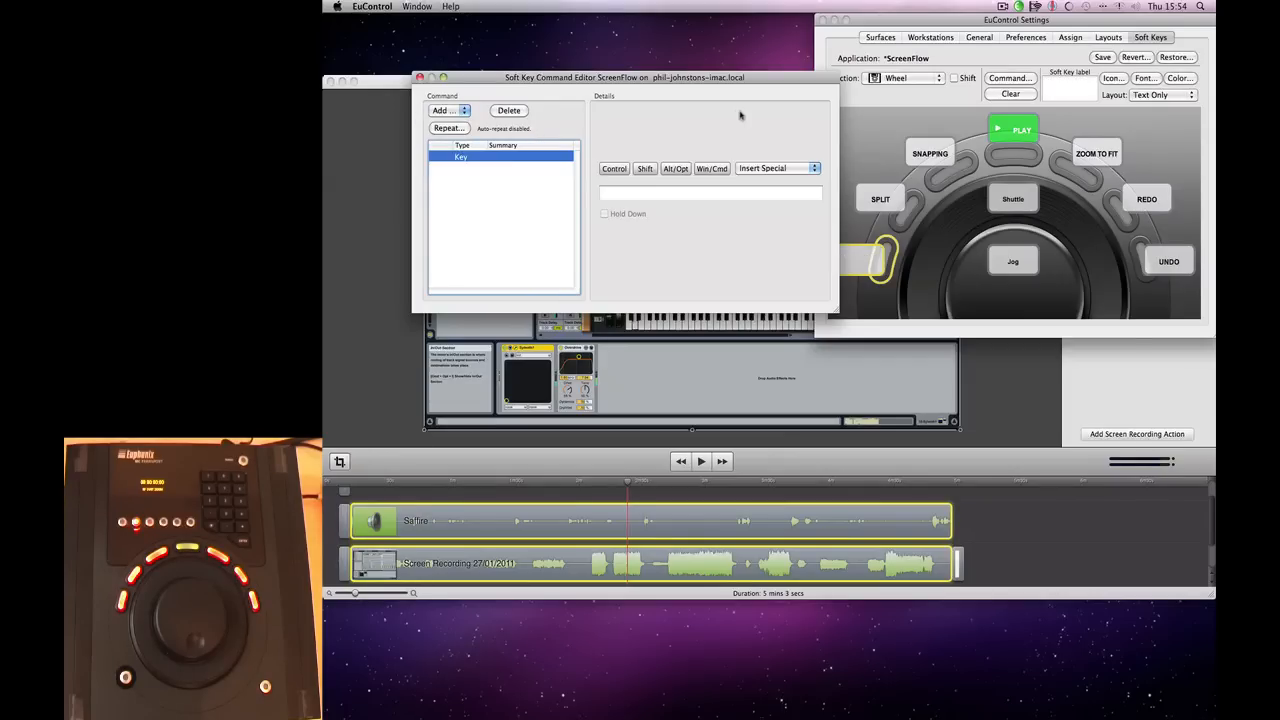
{"action": "mouse_move", "coordinate": [676, 172]}
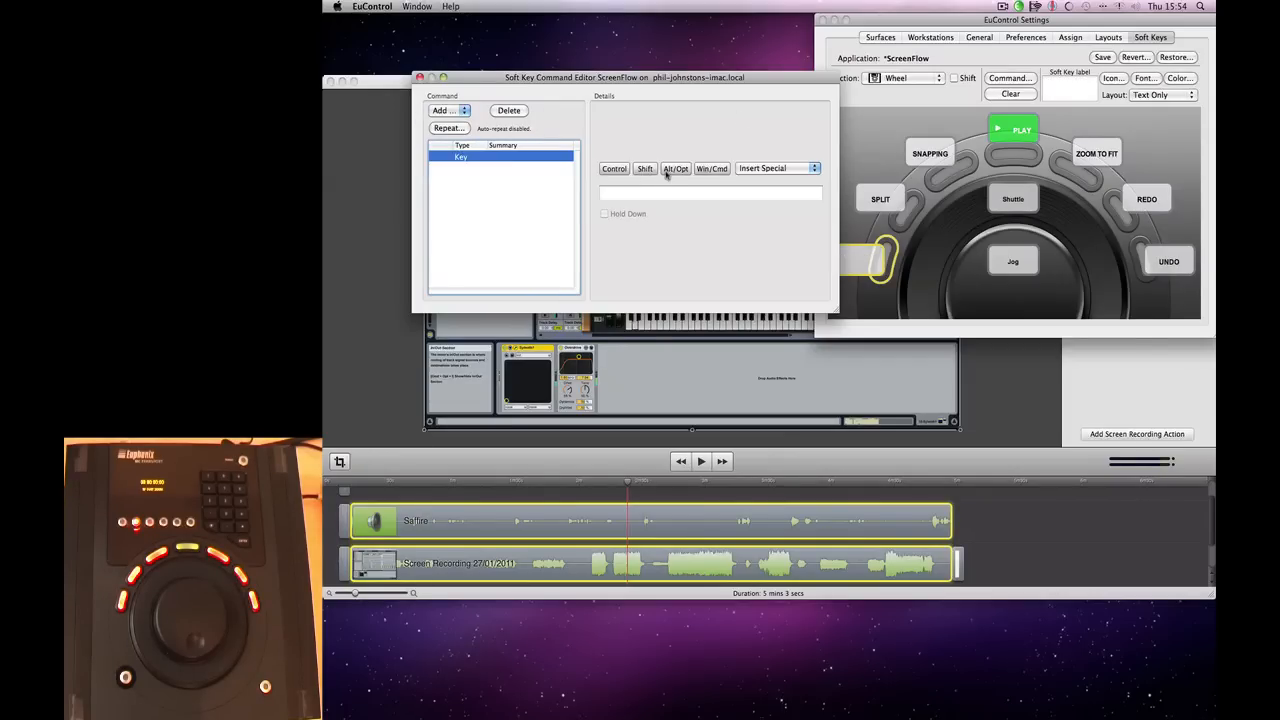
{"action": "left_click", "coordinate": [712, 168]}
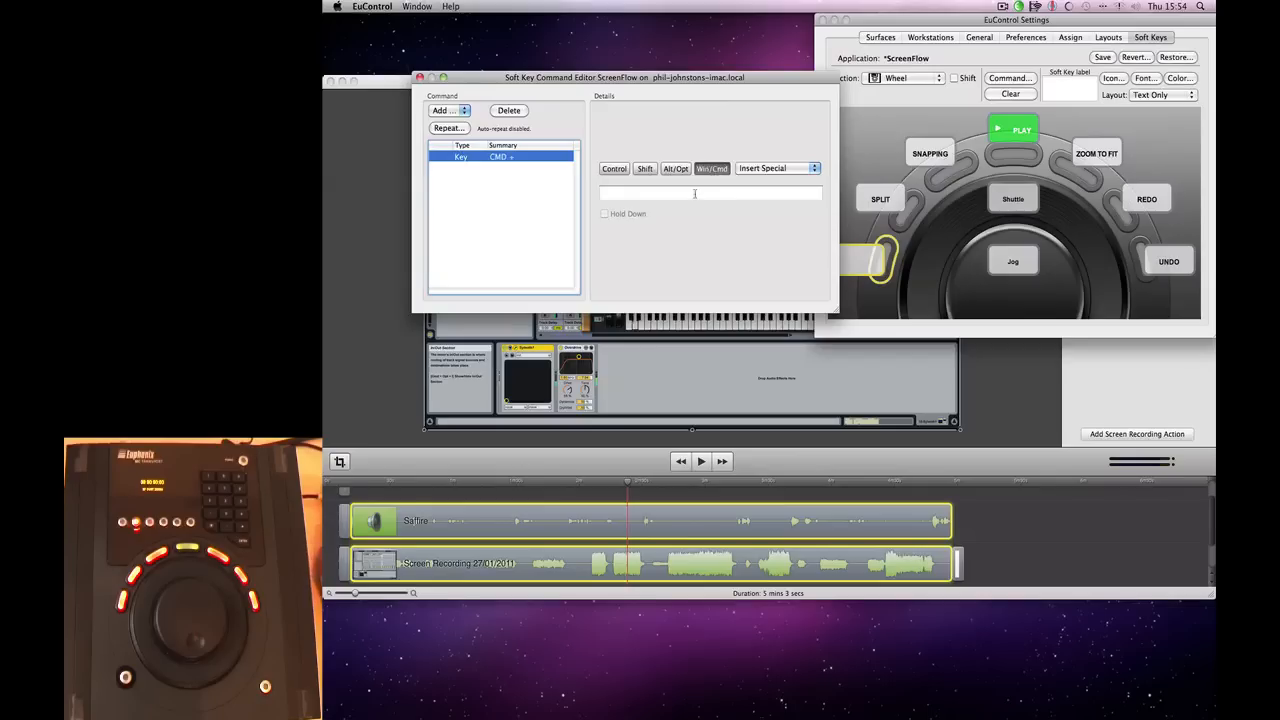
{"action": "type", "text": "a"}
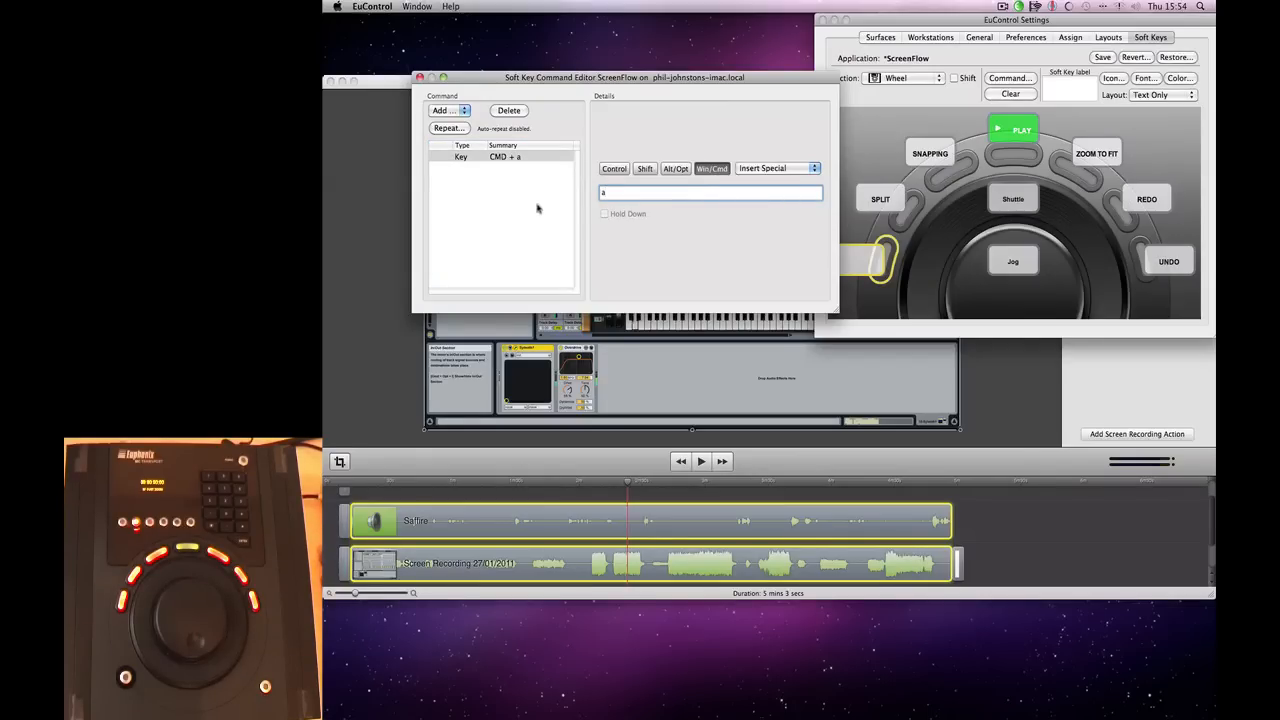
{"action": "left_click", "coordinate": [444, 110]}
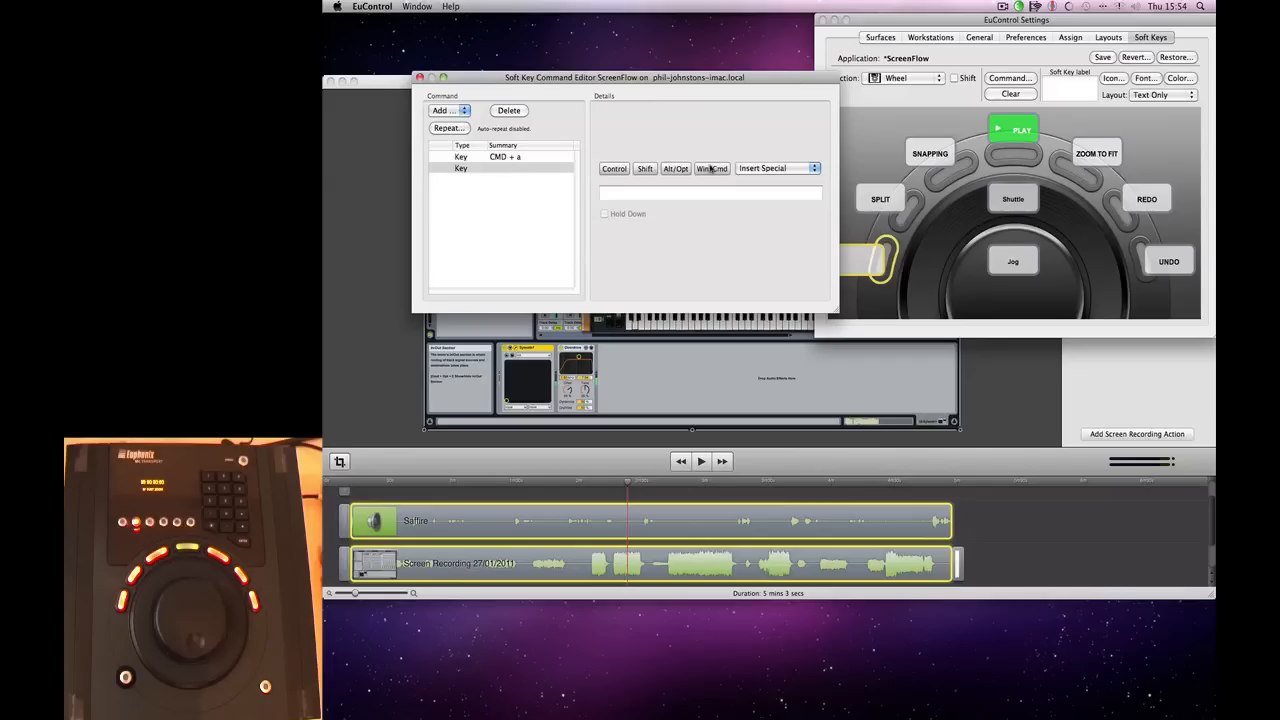
{"action": "mouse_move", "coordinate": [412, 248]}
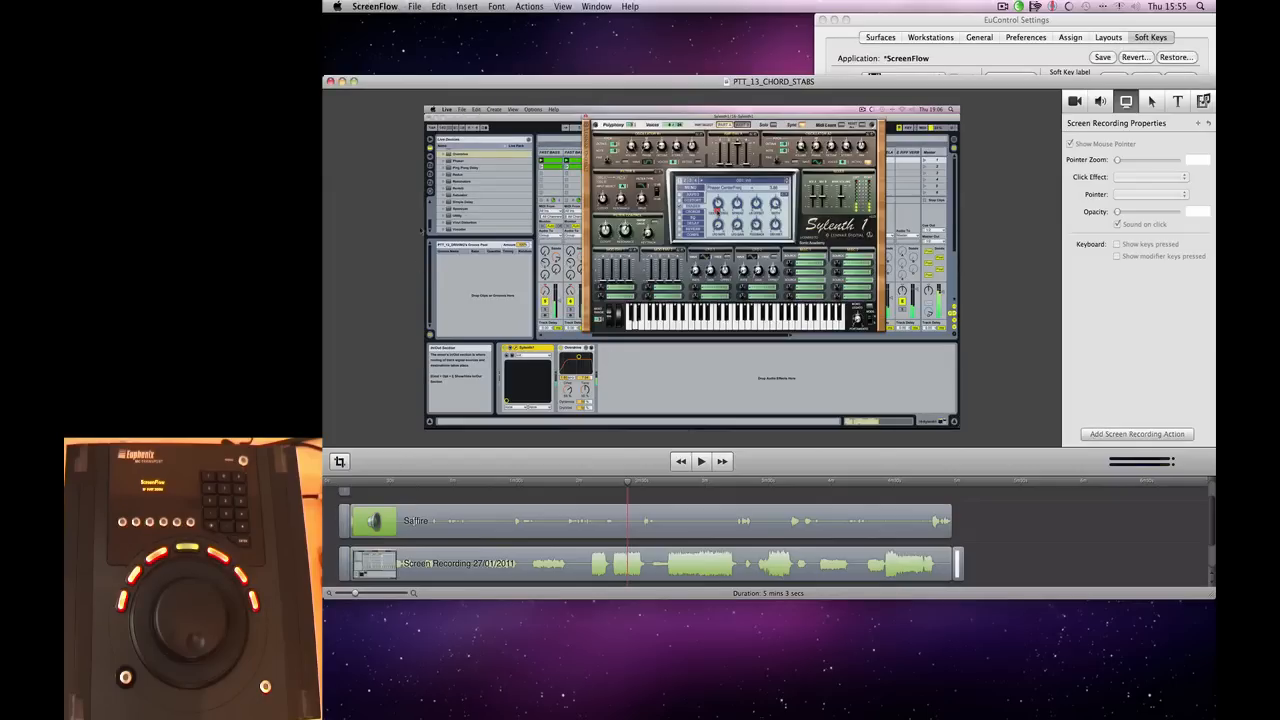
Check ScreenFlow's Edit menu for the Split Clip shortcut (Shift-Cmd-T).
{"action": "left_click", "coordinate": [436, 6]}
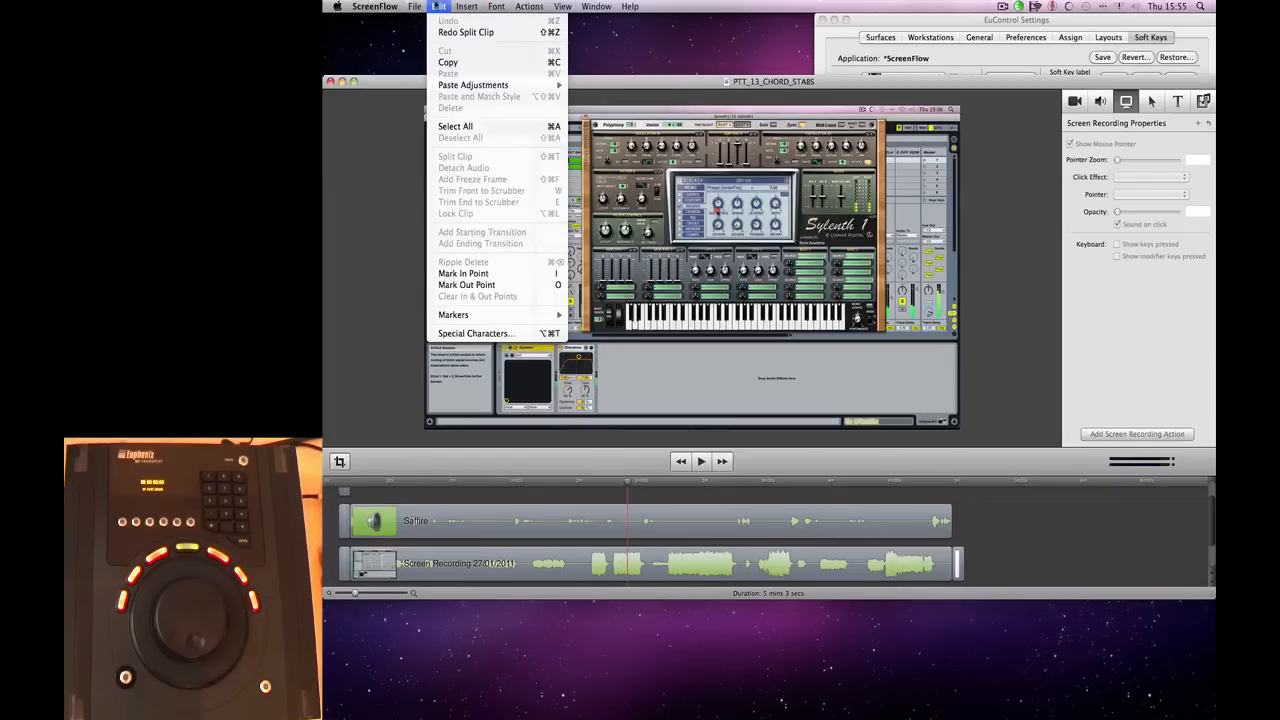
{"action": "mouse_move", "coordinate": [548, 158]}
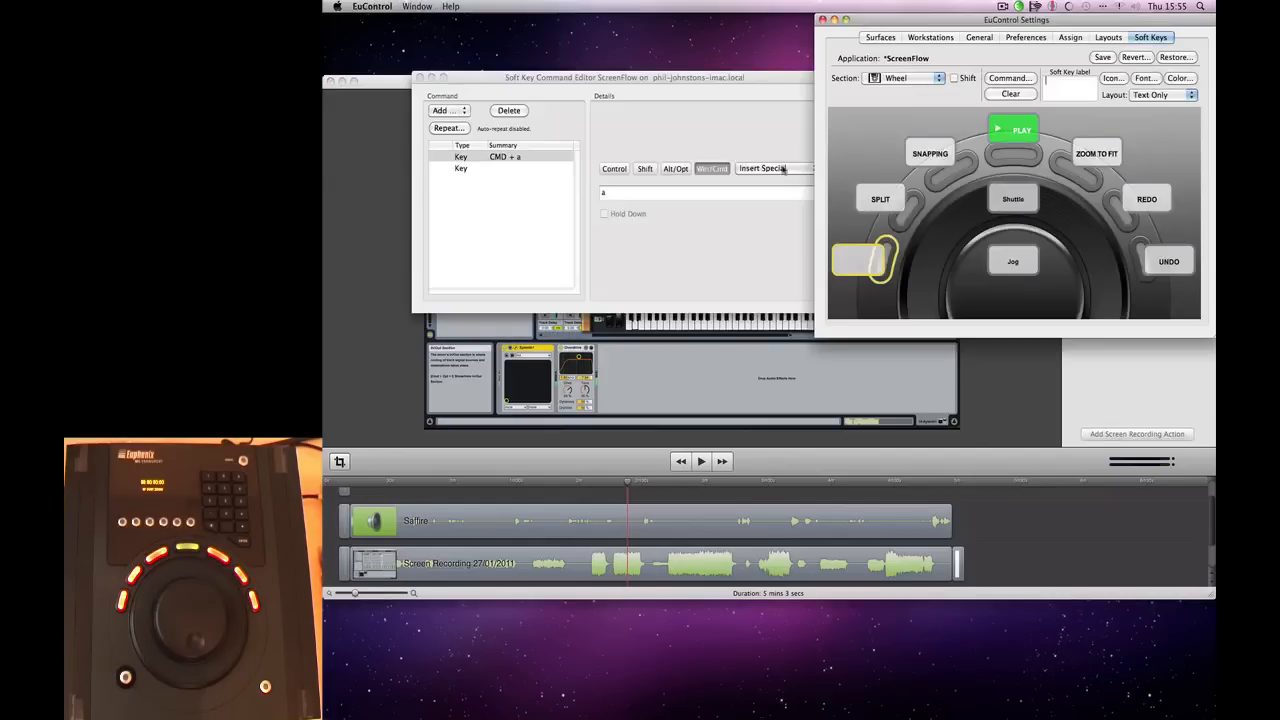
Set the second keystroke to SHIFT + CMD + t and label the soft key SELECT SPLIT.
{"action": "left_click", "coordinate": [516, 156]}
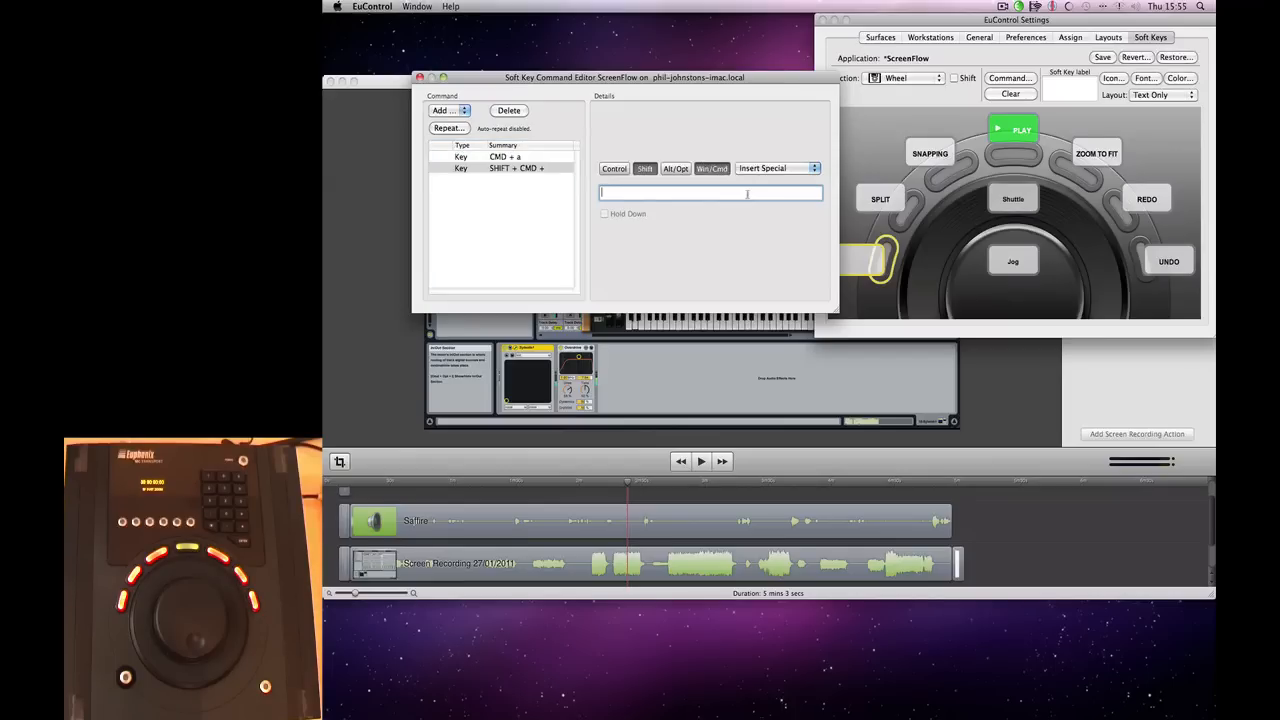
{"action": "type", "text": "t"}
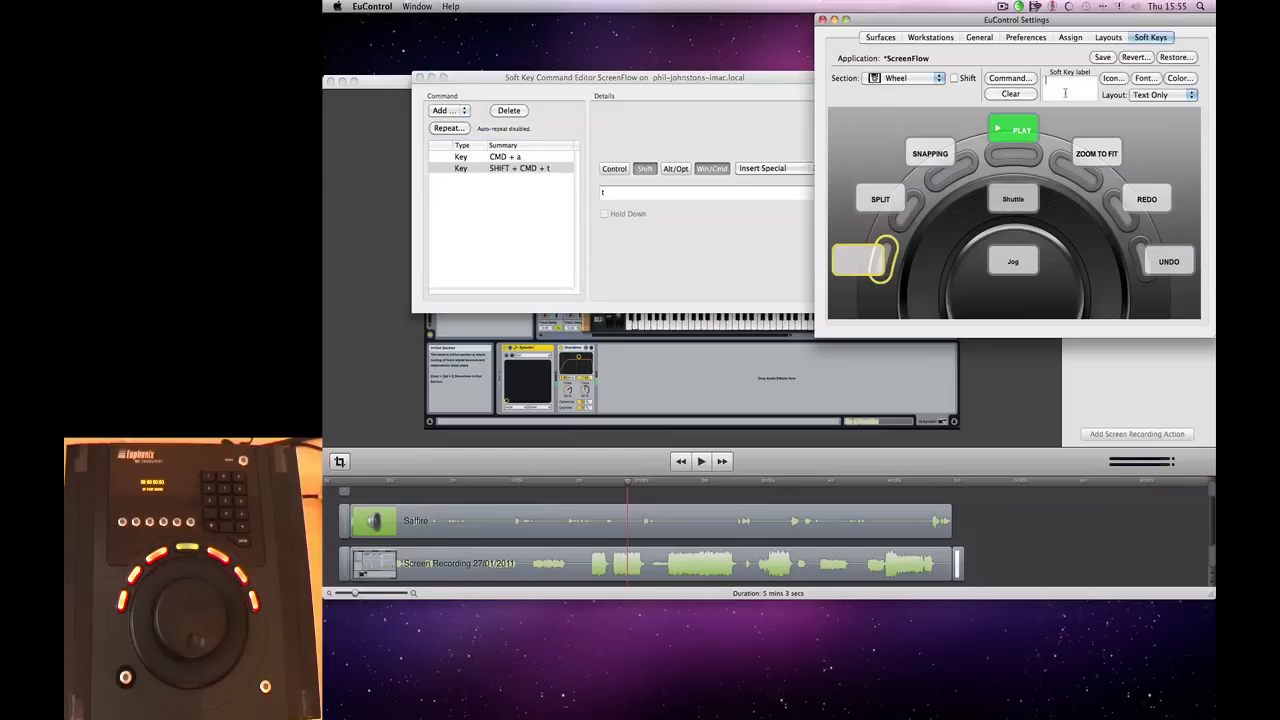
{"action": "type", "text": "SELECT SPLIT"}
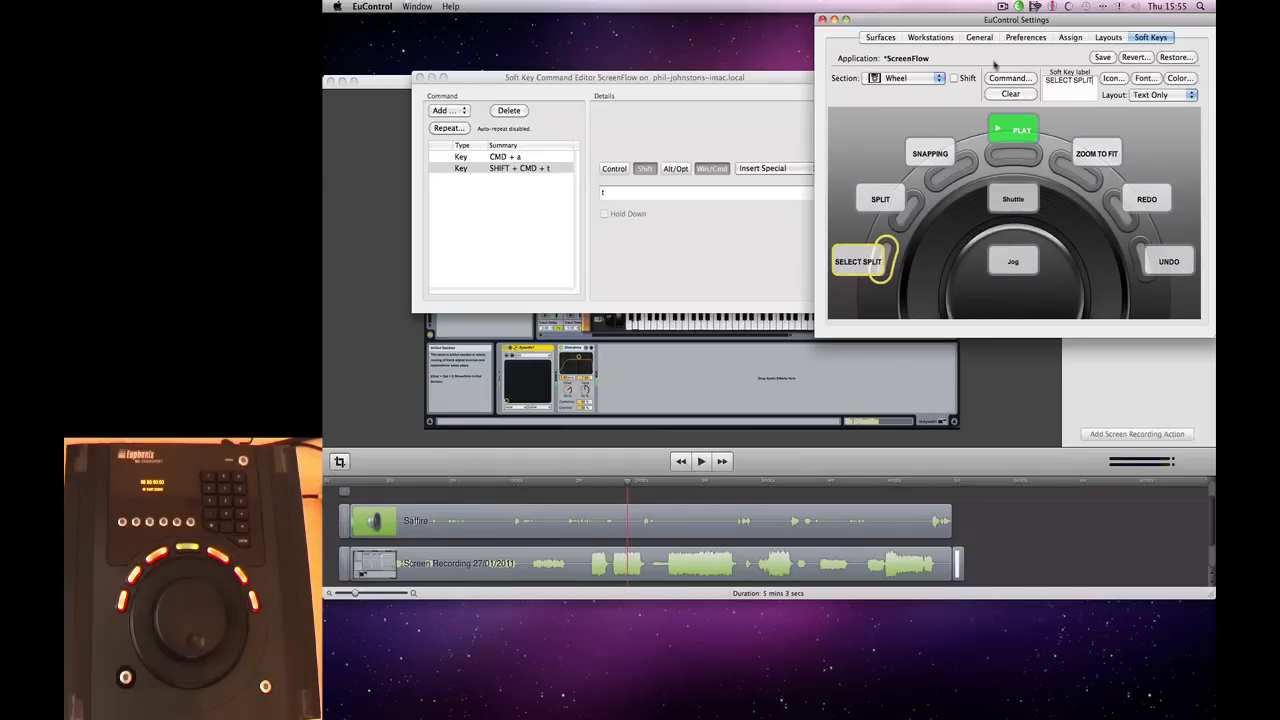
{"action": "left_click", "coordinate": [520, 168]}
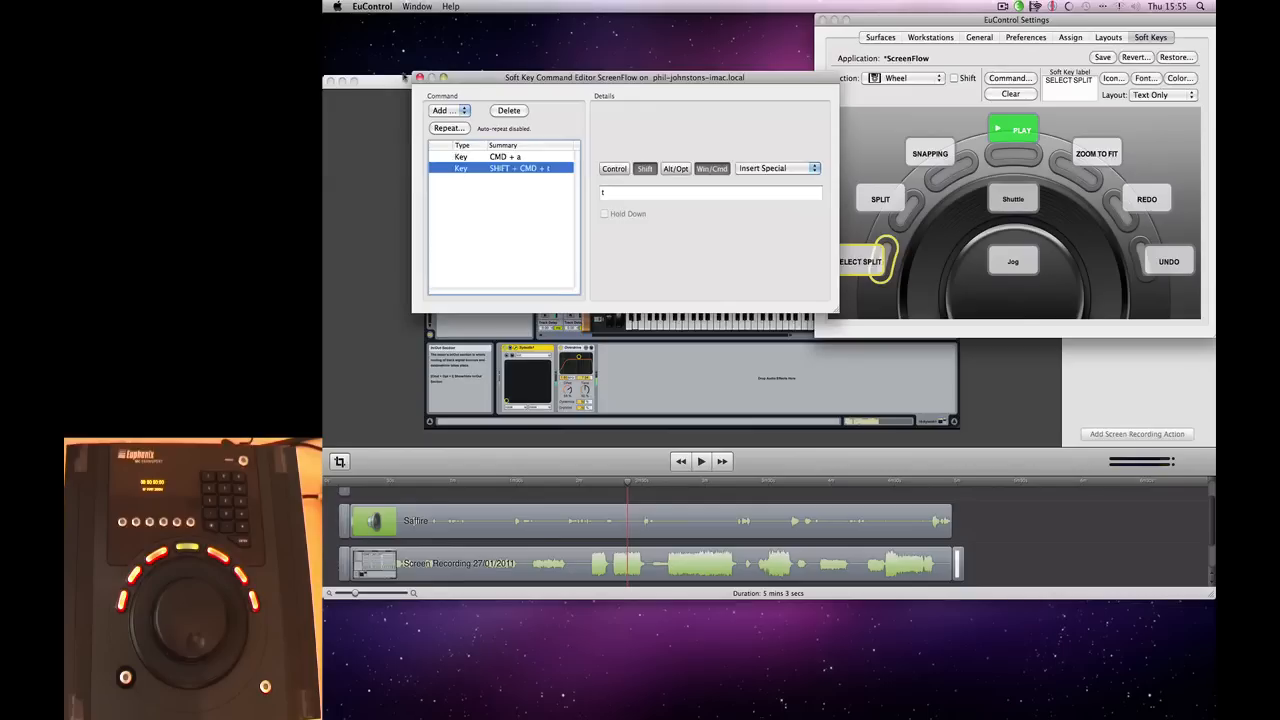